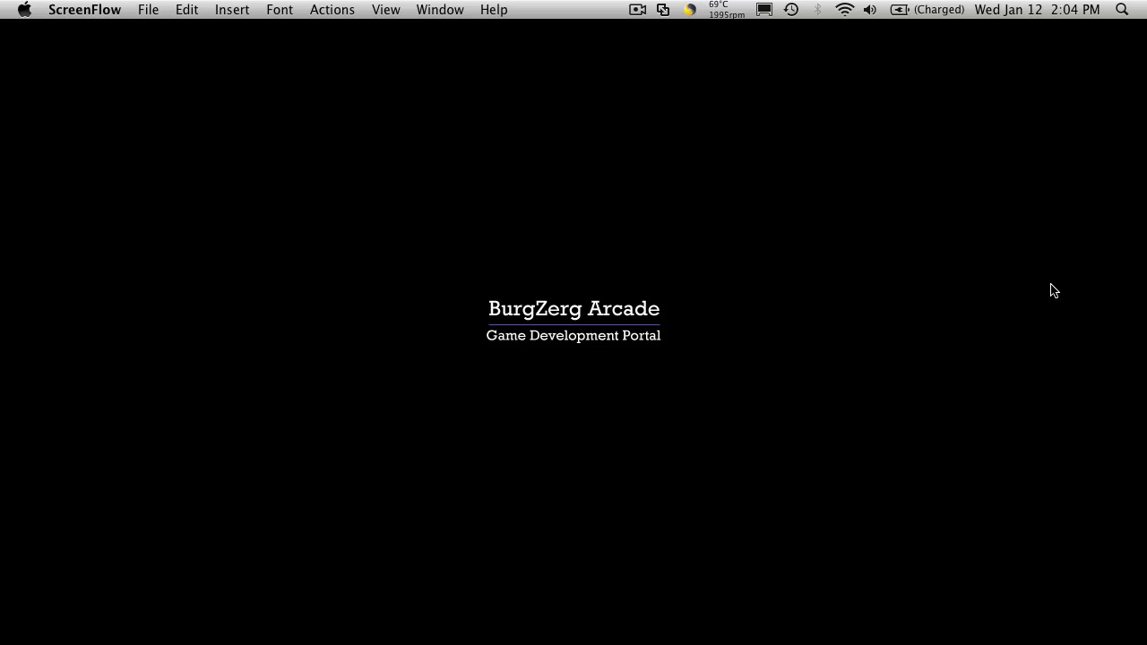
mouse_move(885, 212)
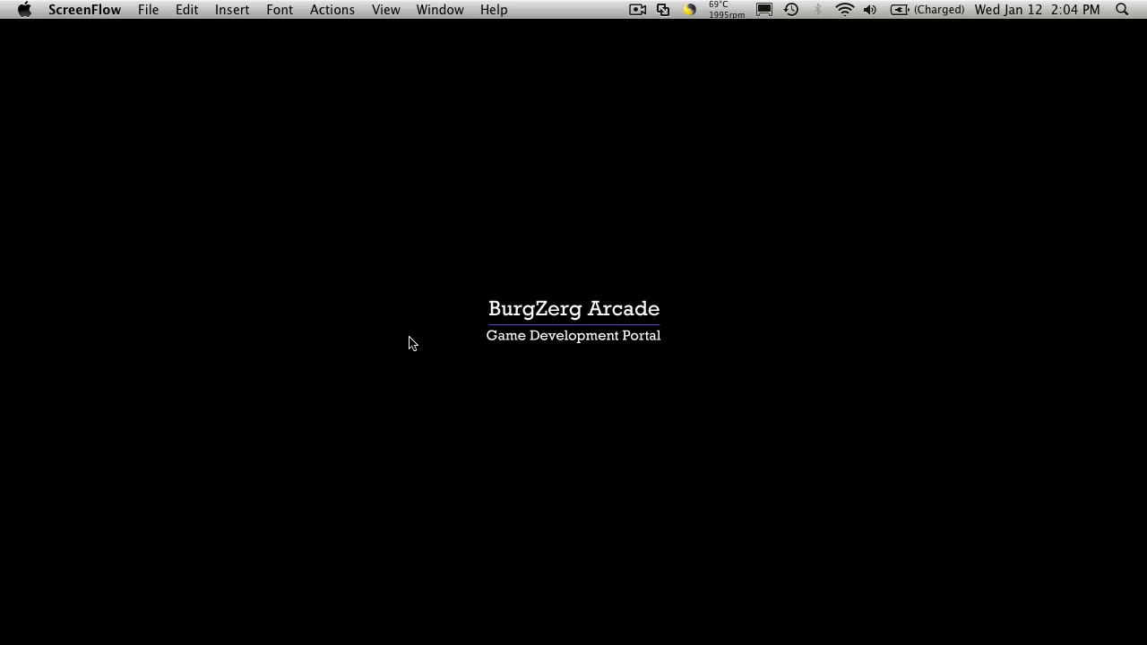
mouse_move(452, 622)
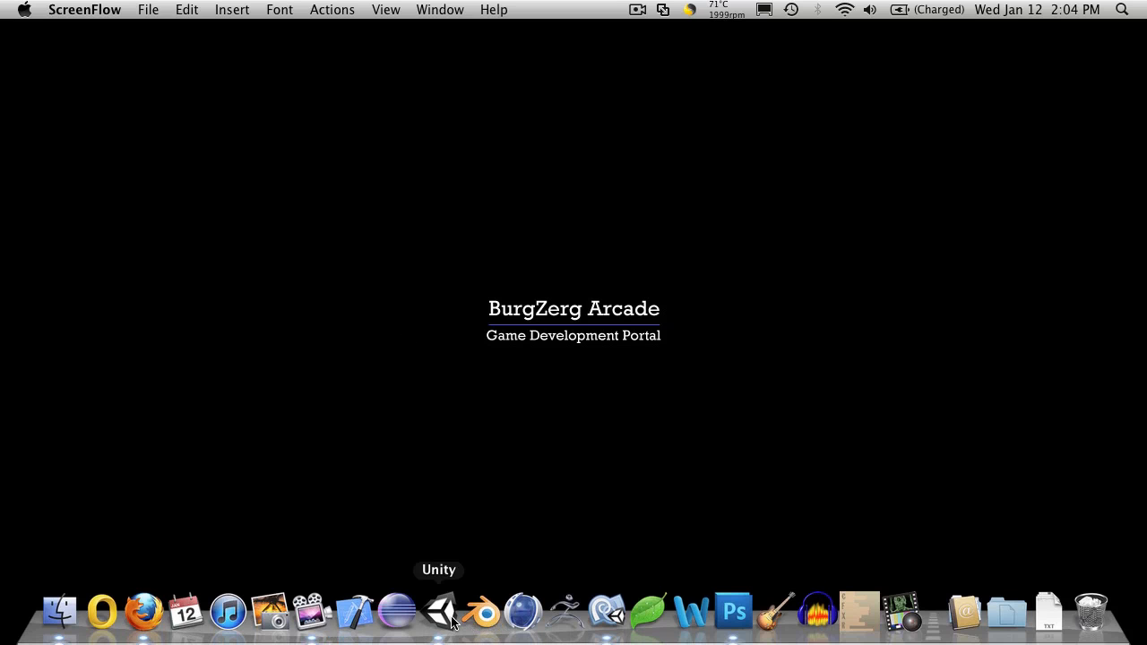
Run the Level1 scene and loot the sword from the chest into the inventory
click(439, 613)
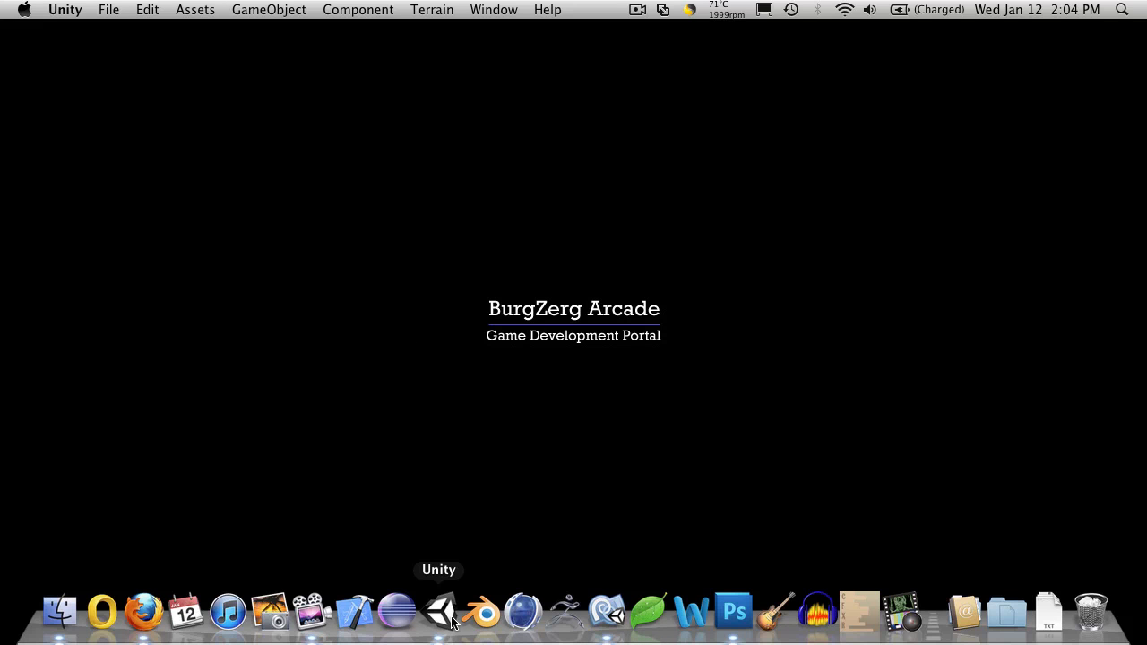
click(441, 611)
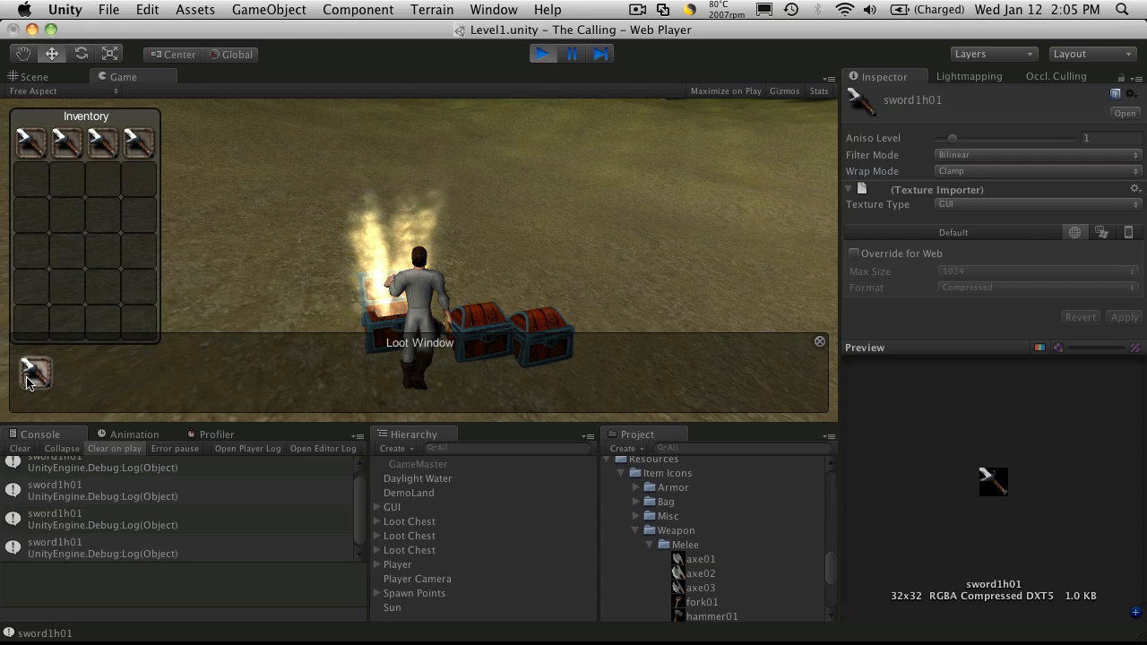
click(32, 375)
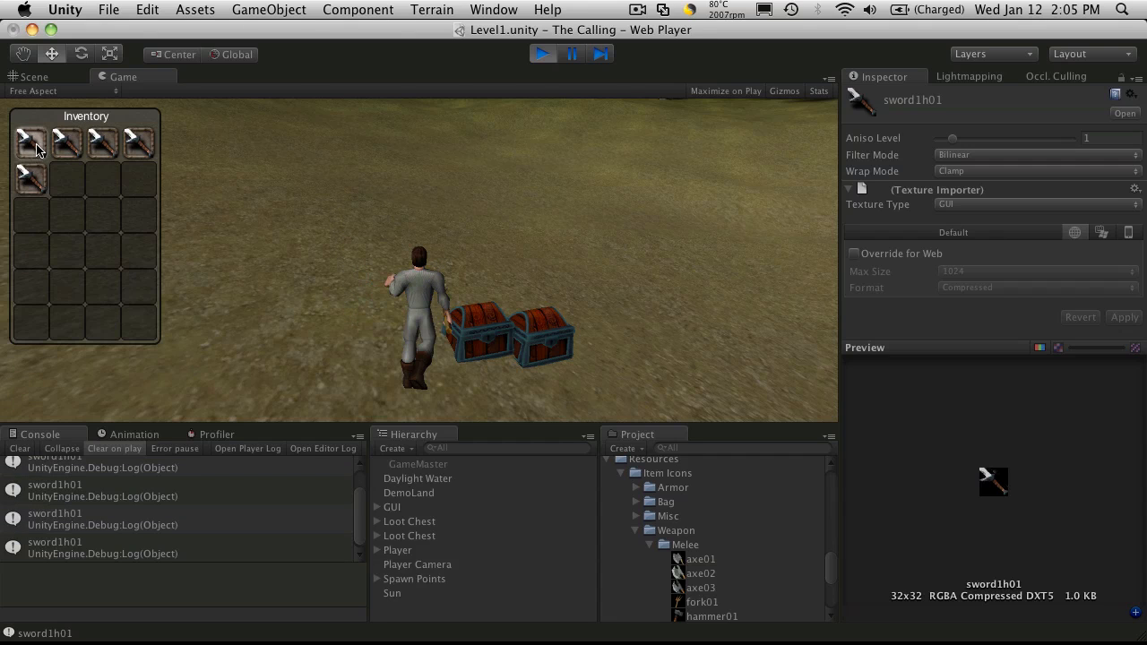
mouse_move(136, 144)
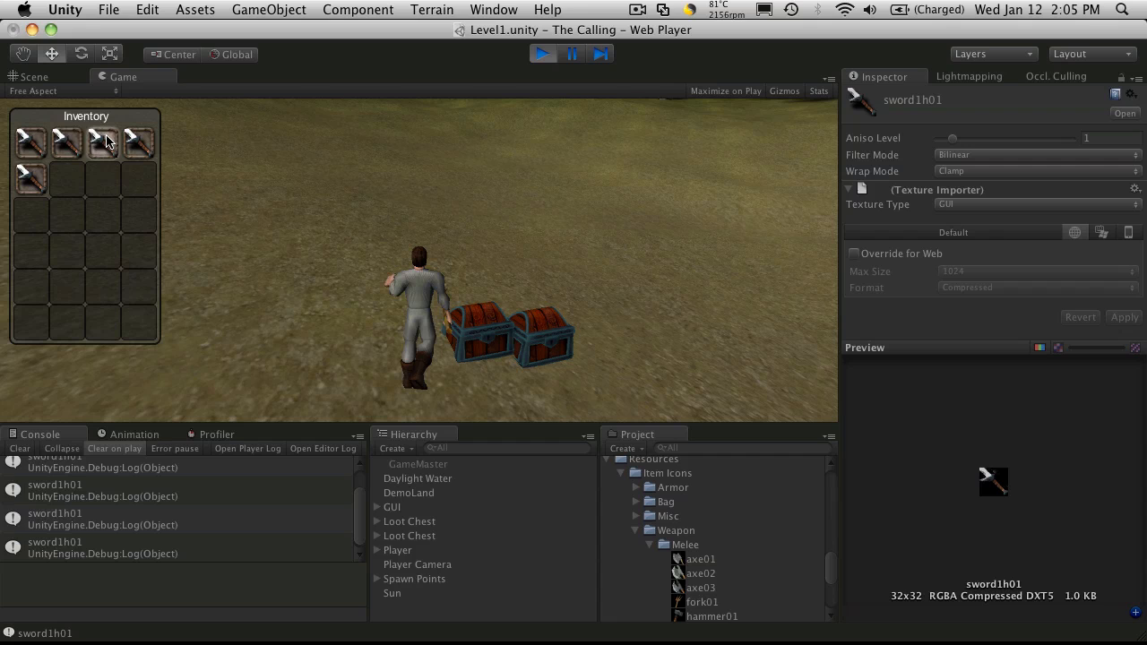
mouse_move(33, 188)
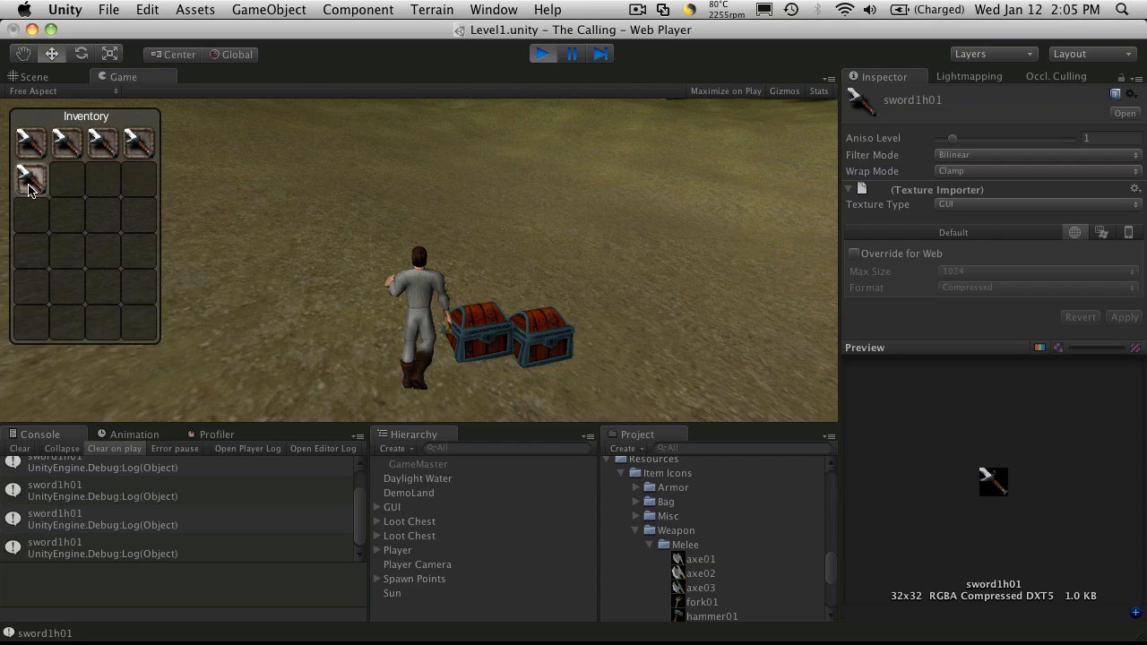
mouse_move(140, 115)
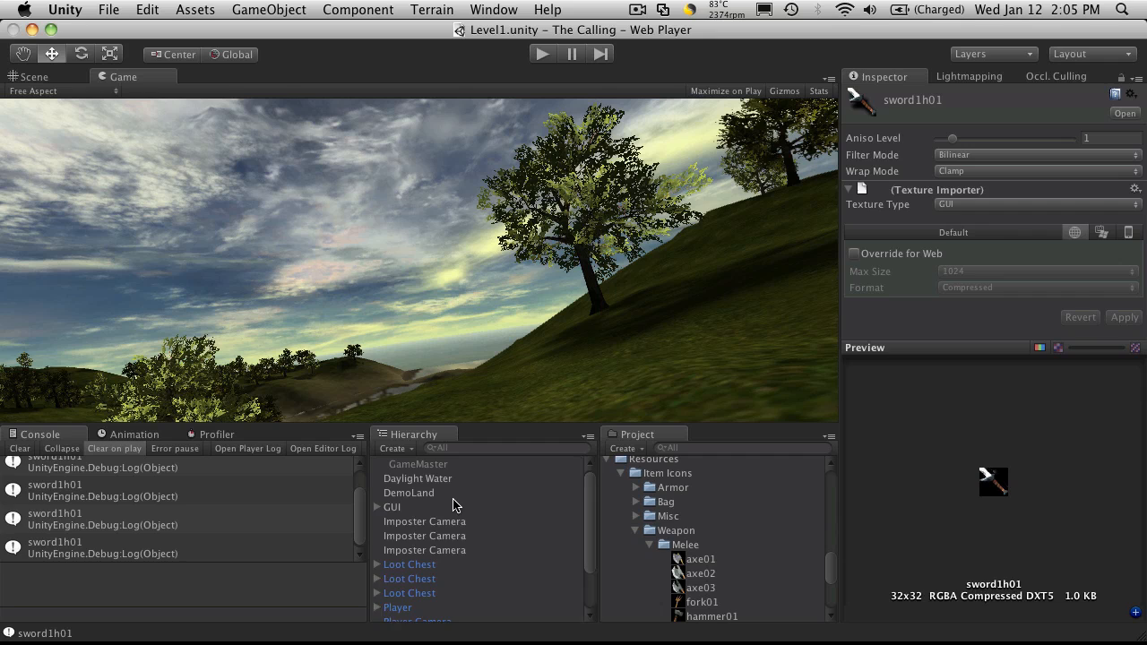
Select the GUI object, ping its My Skin asset and show mySkin's seven custom styles
click(390, 507)
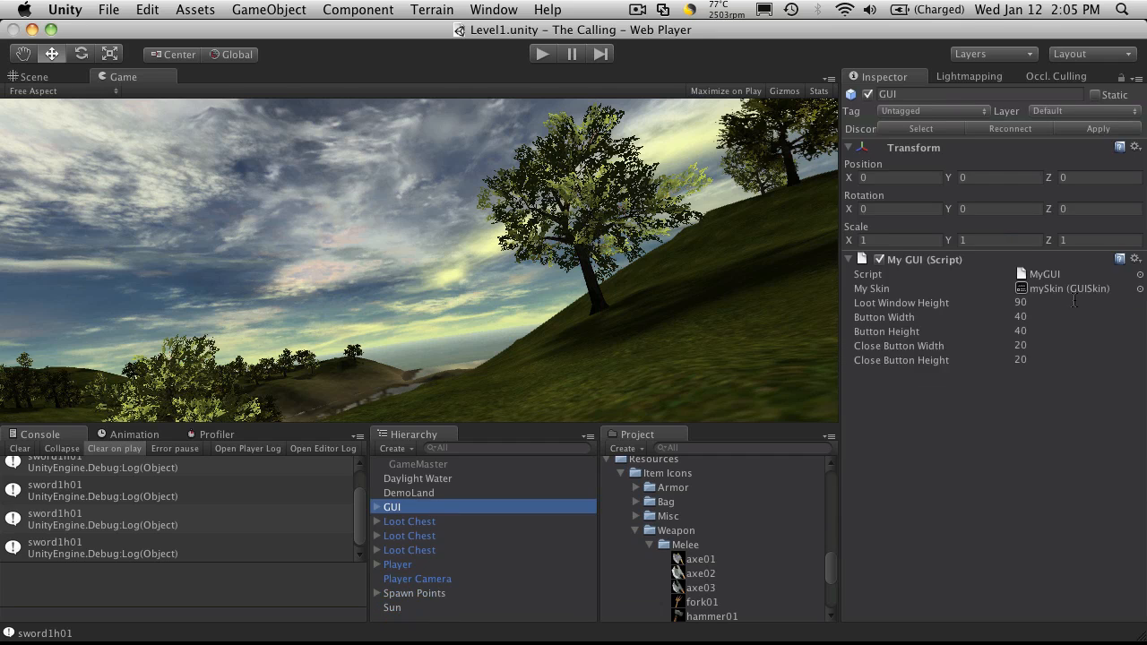
click(1066, 287)
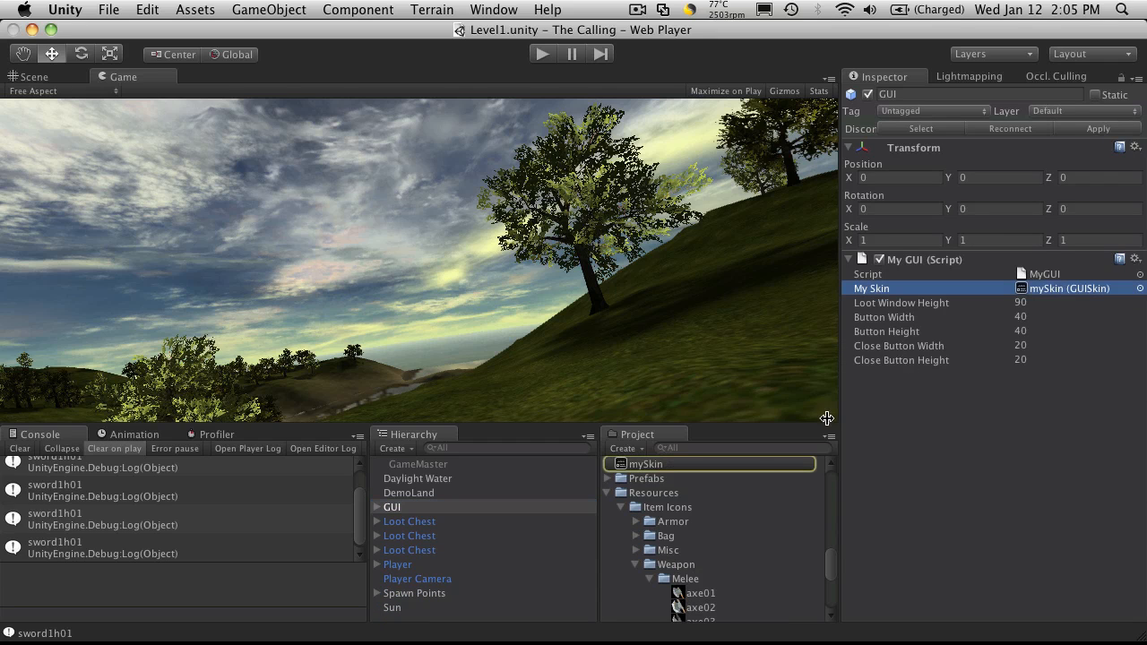
click(645, 462)
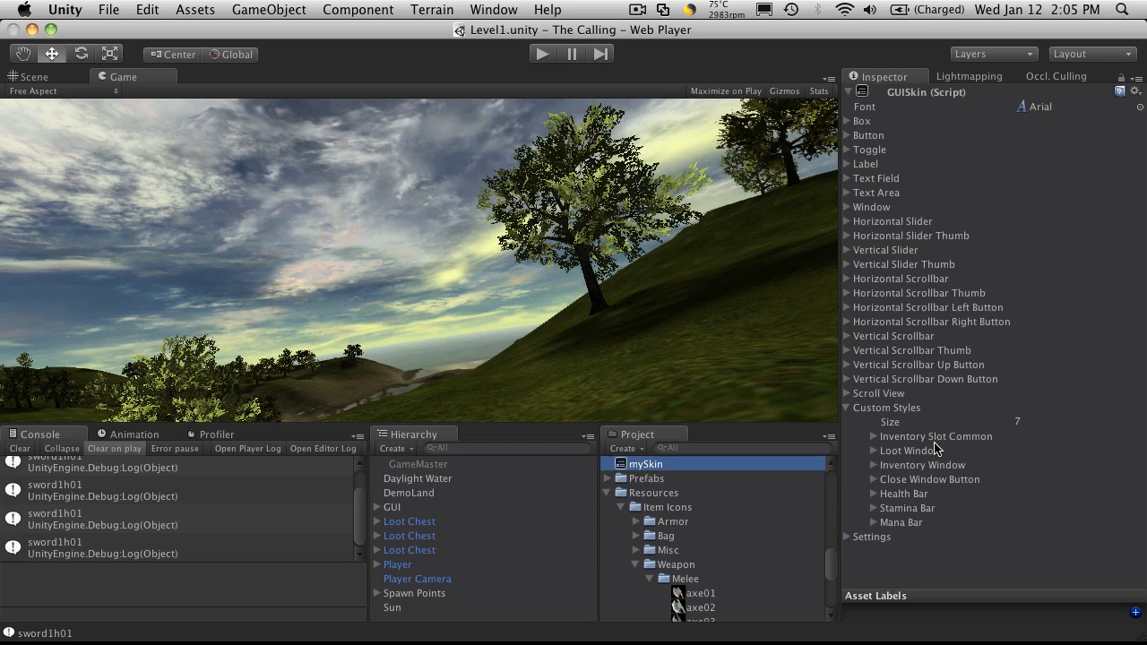
mouse_move(1000, 495)
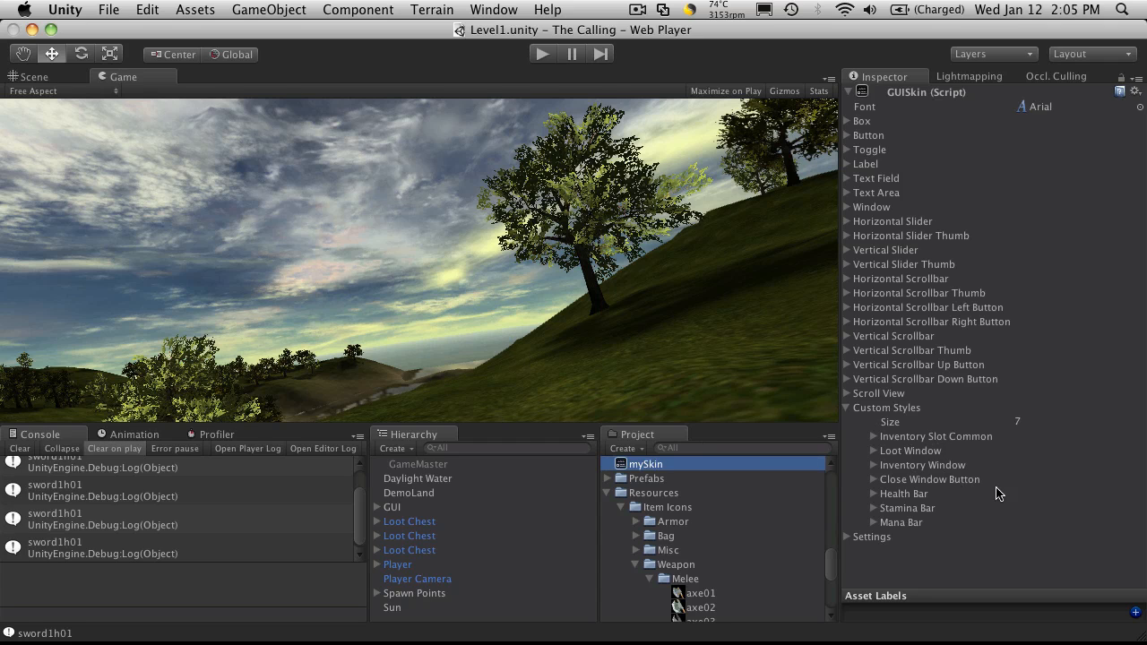
mouse_move(977, 448)
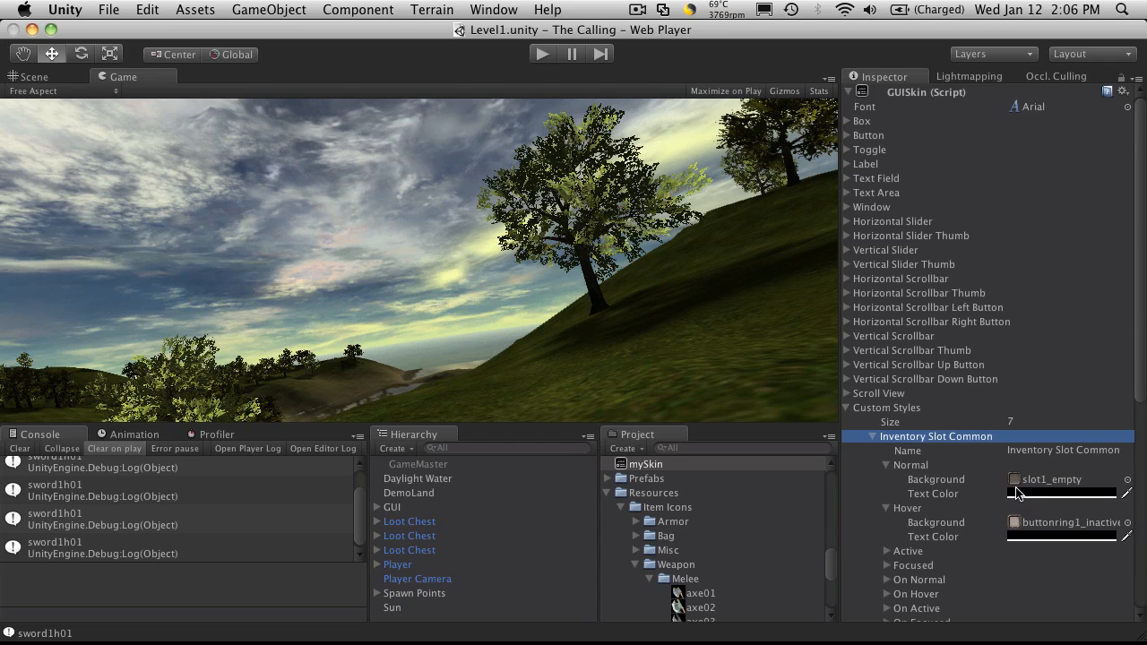
mouse_move(974, 502)
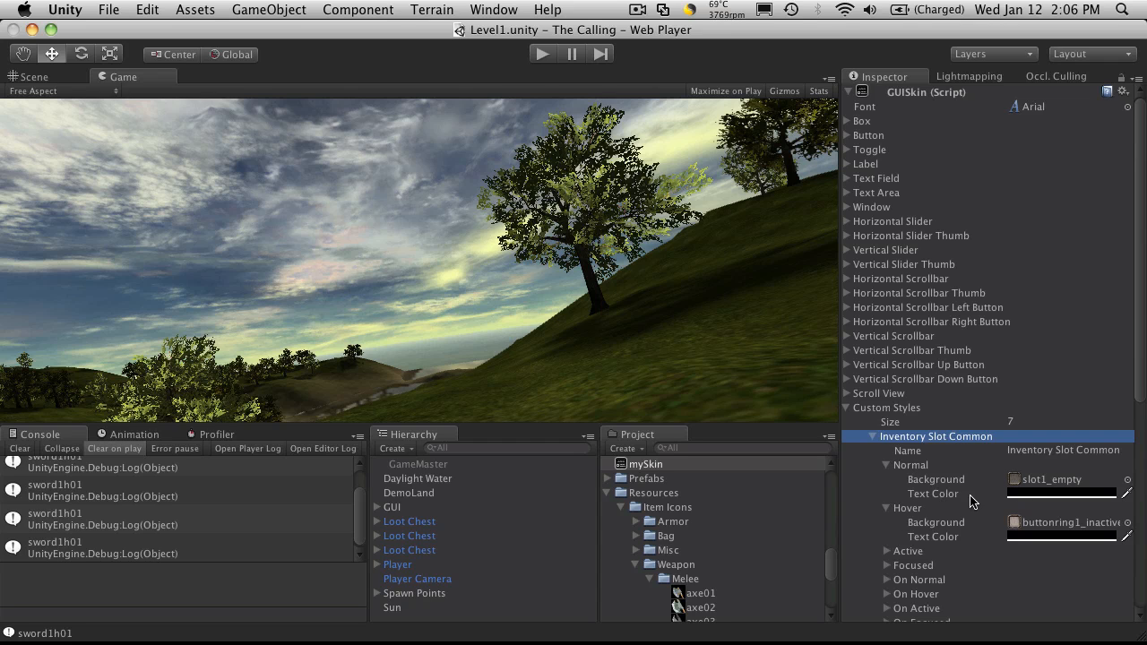
Expand Inventory Slot Common to show slot1_empty normal and buttonring1_inactive hover backgrounds
scroll(down, 3)
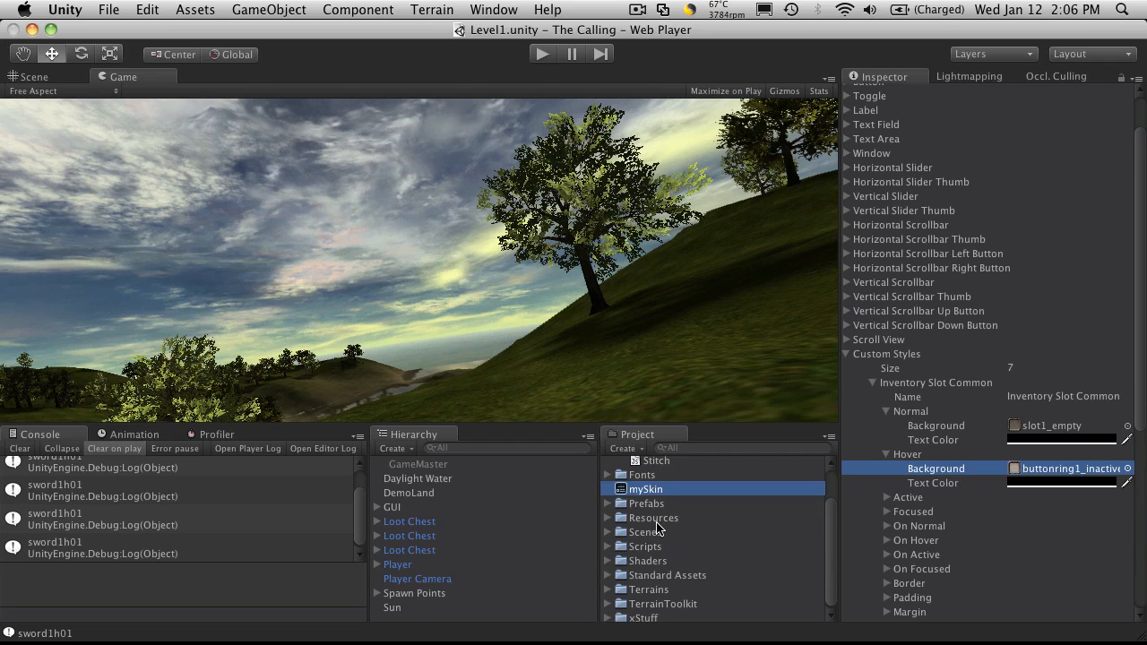
Expand Resources > Item Icons > Weapon > Melee to list the weapon icon textures
click(652, 516)
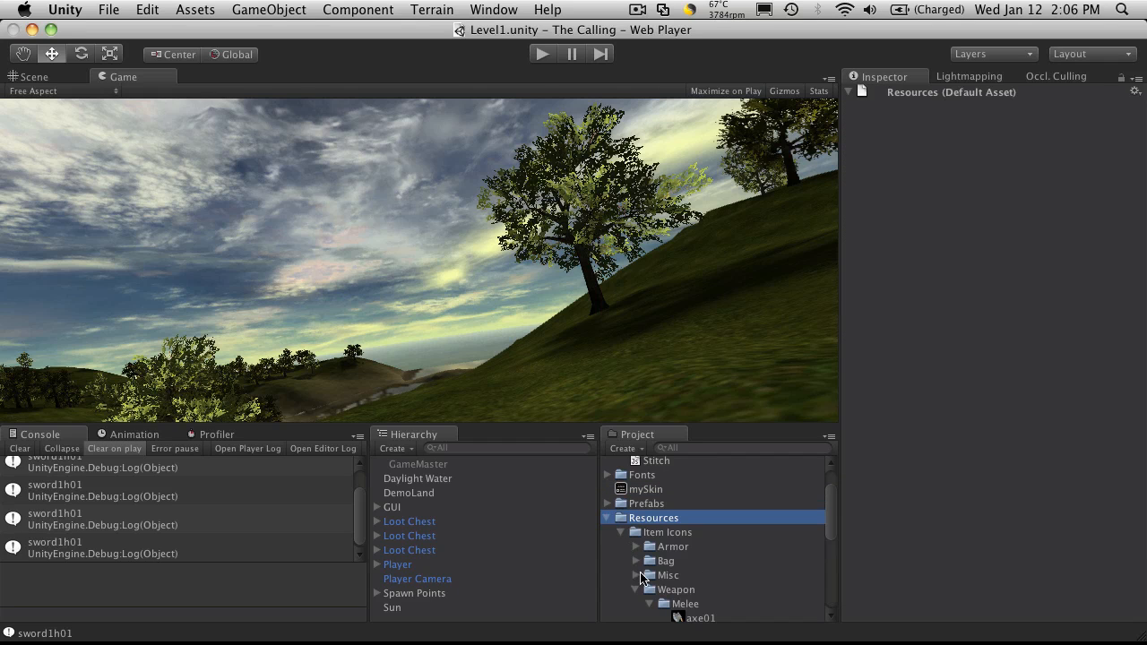
click(630, 532)
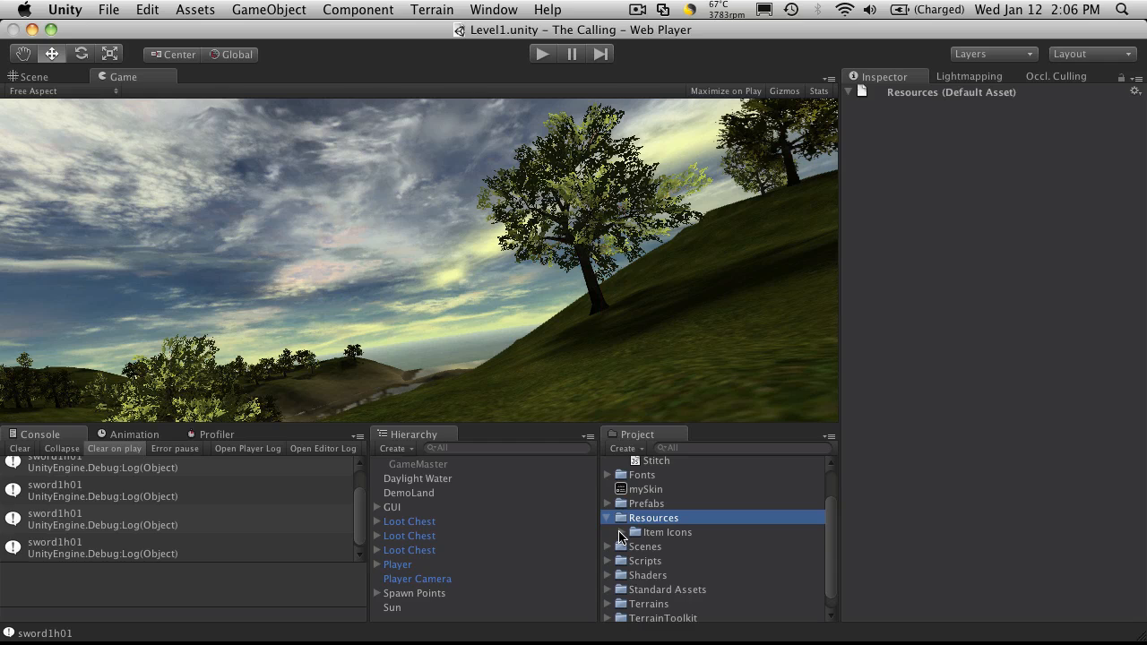
mouse_move(655, 534)
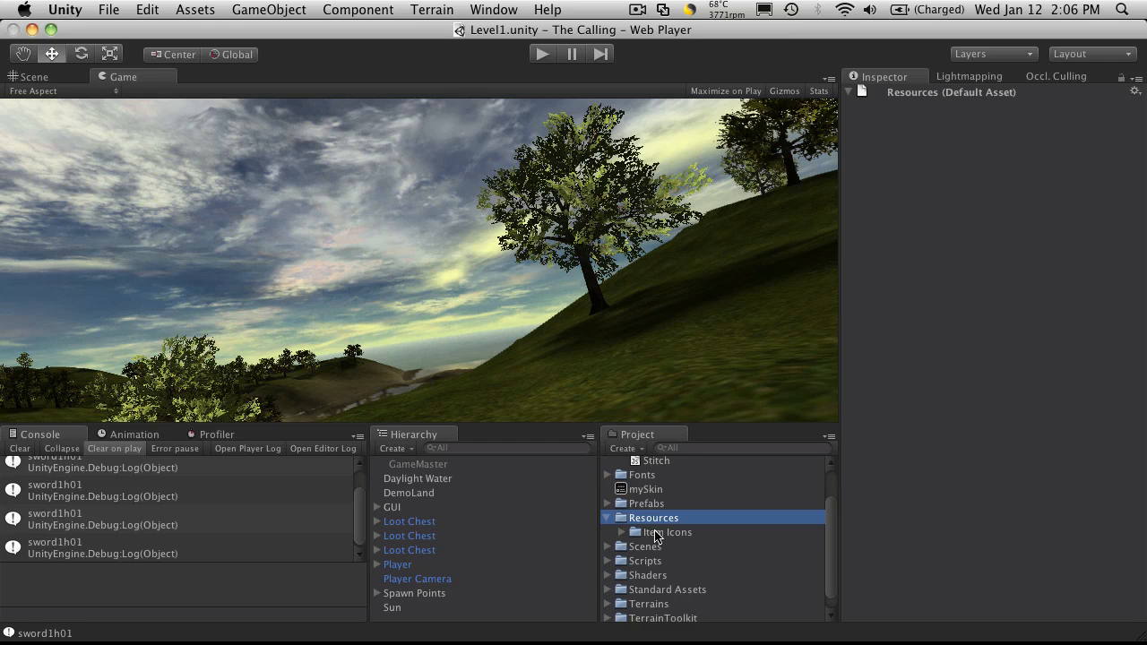
mouse_move(706, 535)
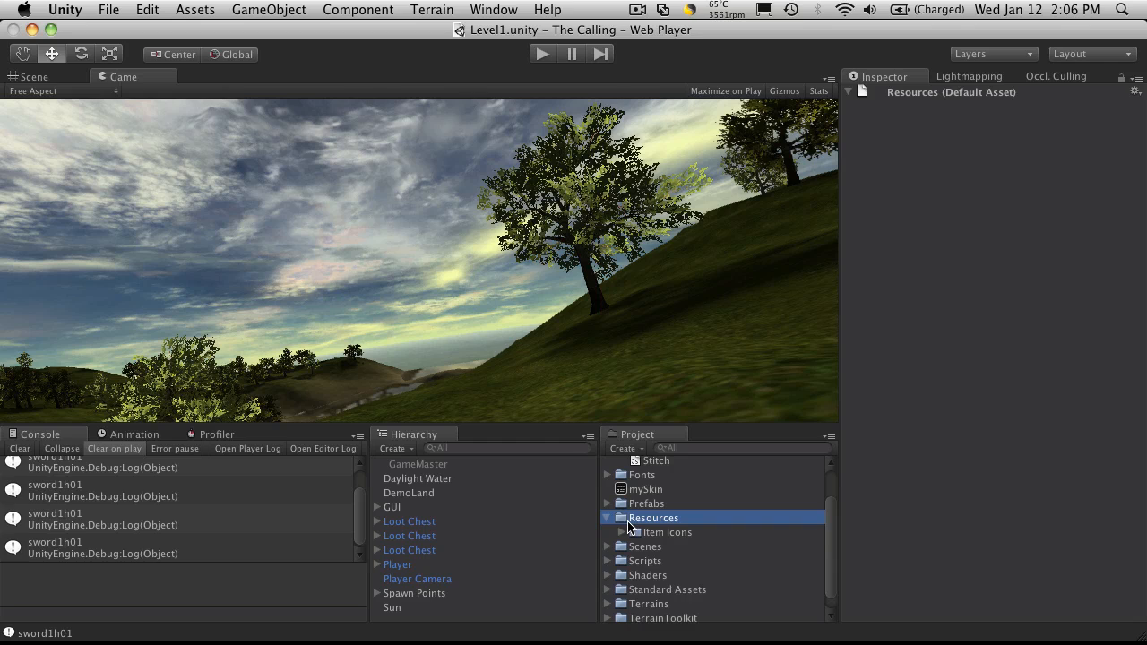
click(636, 532)
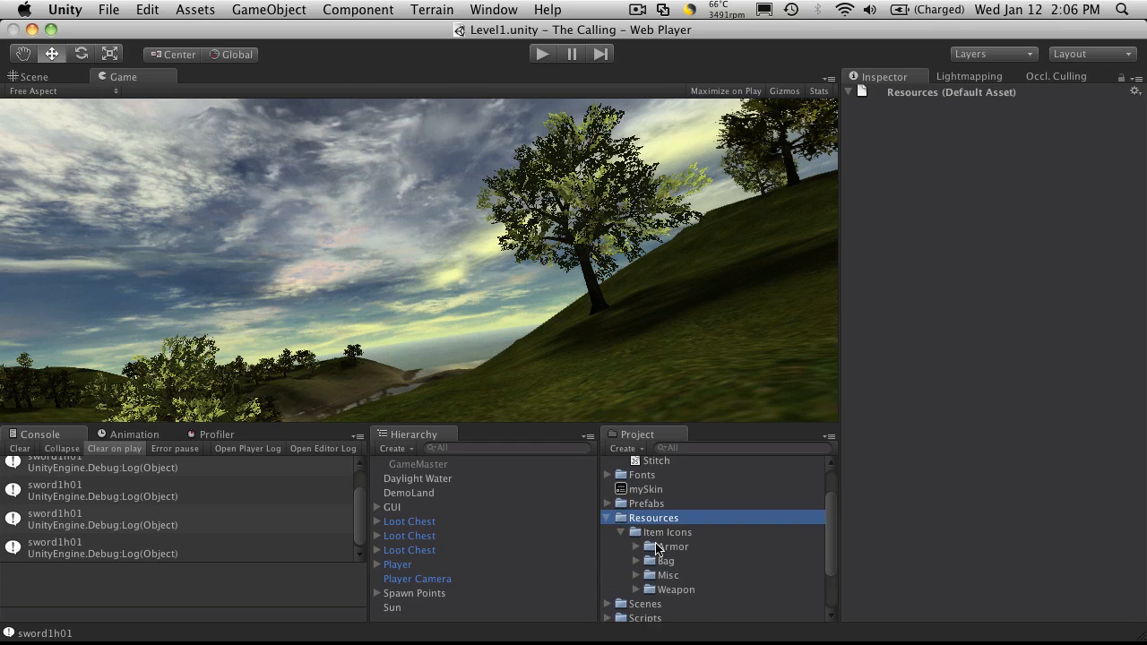
mouse_move(697, 566)
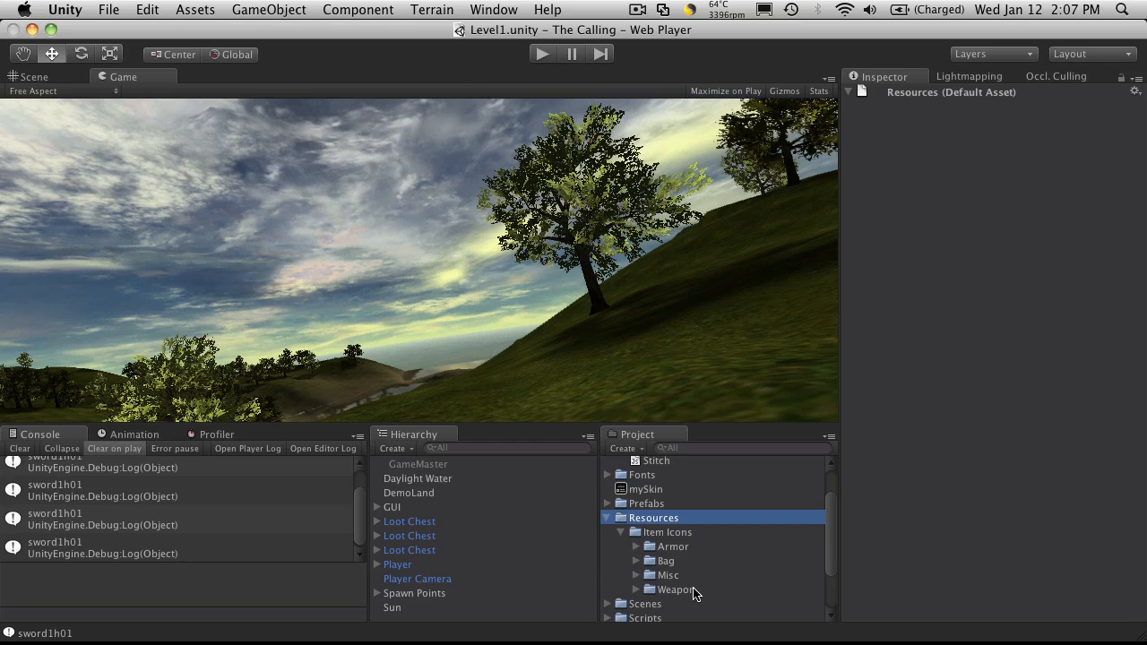
click(636, 587)
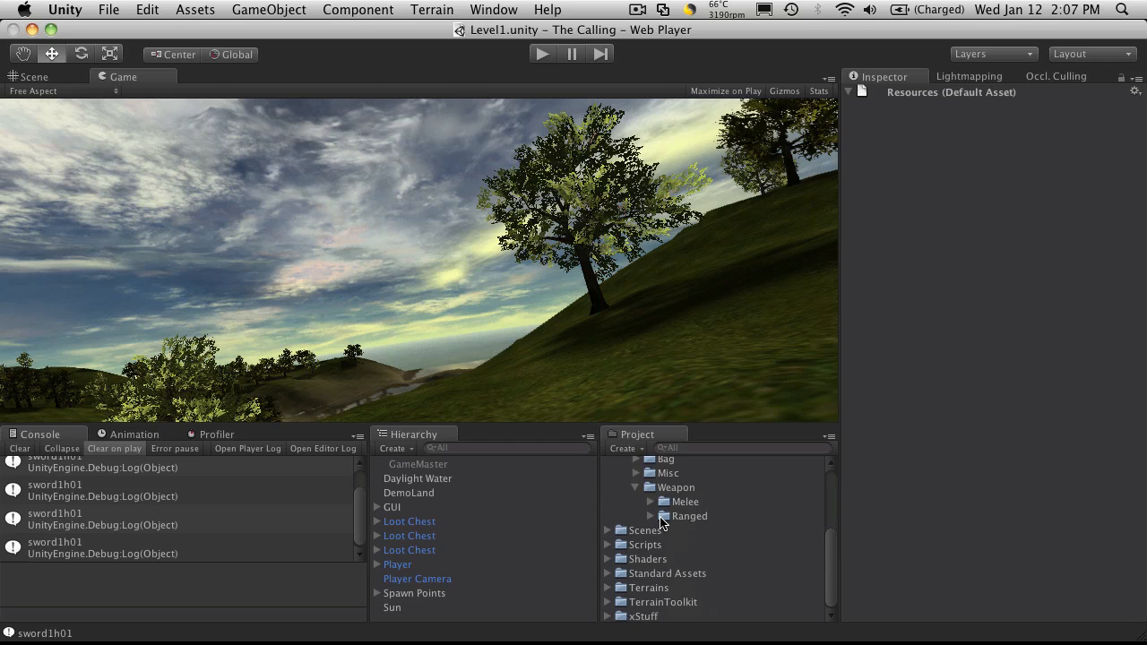
click(652, 501)
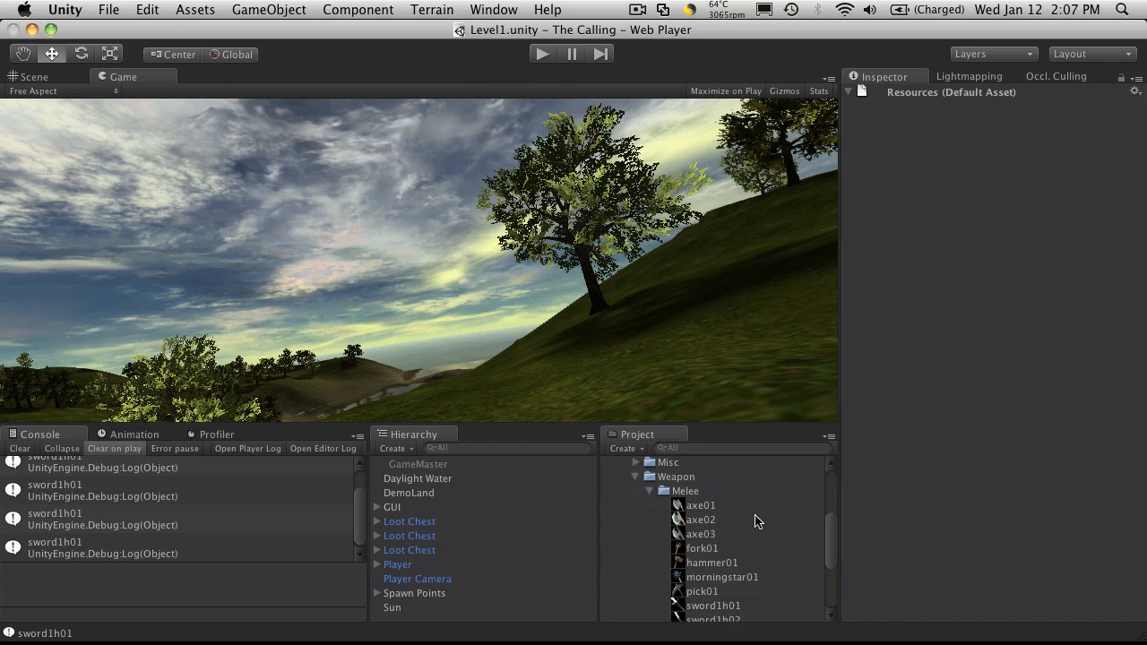
Select the sword1h01 texture to show its import settings and preview
scroll(down, 3)
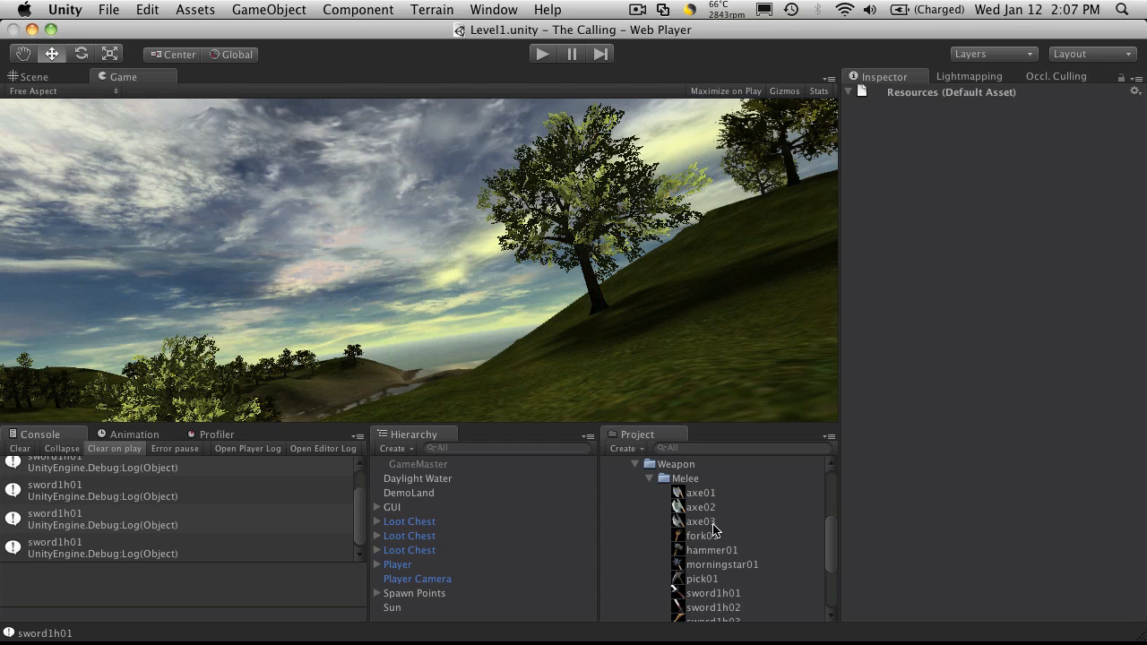
mouse_move(869, 587)
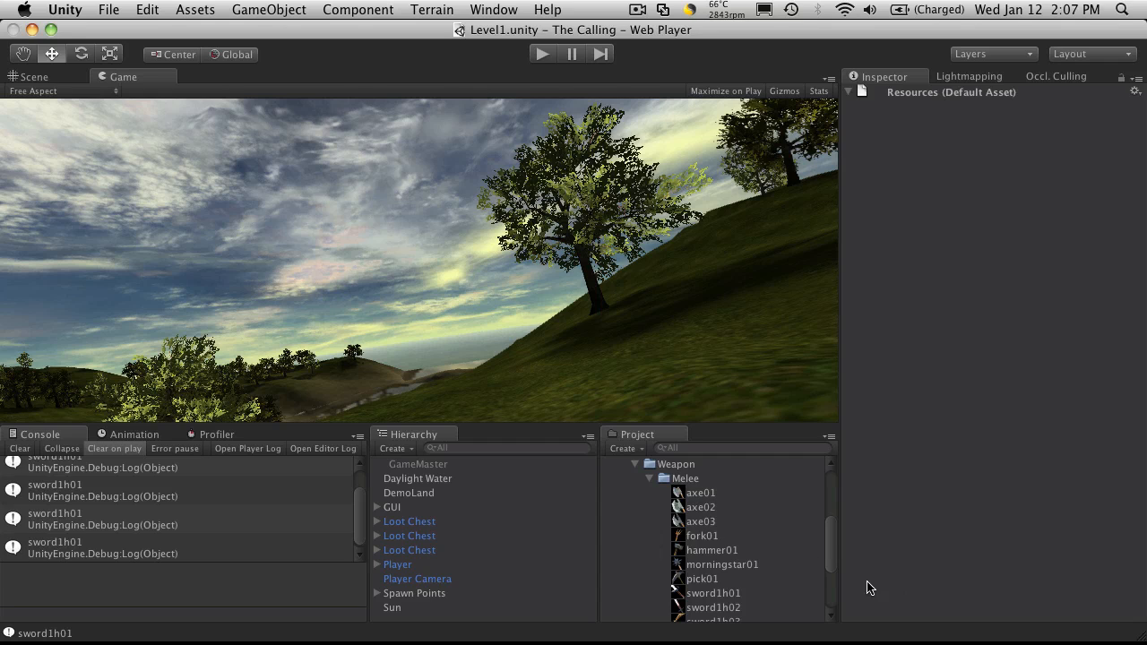
scroll(down, 3)
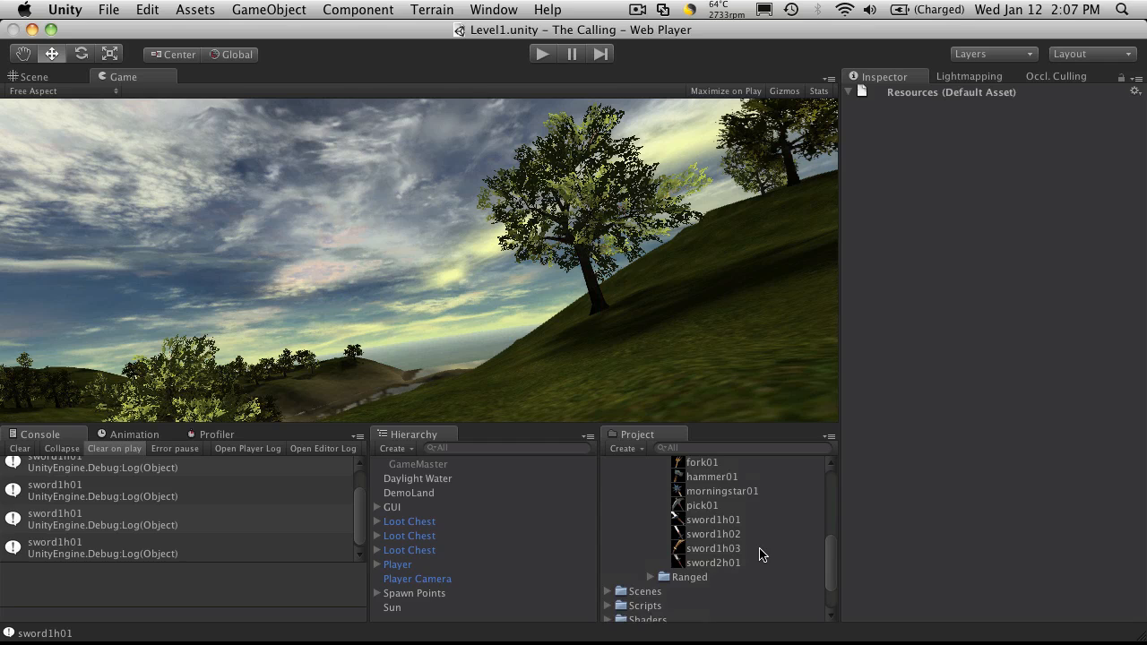
scroll(down, 3)
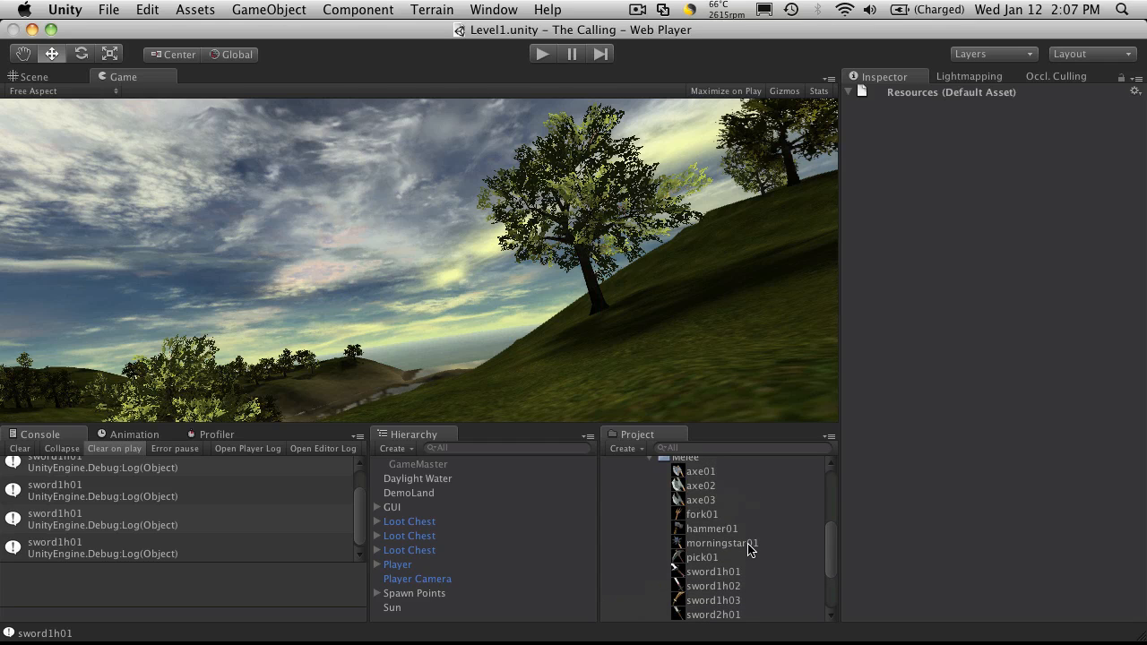
click(714, 571)
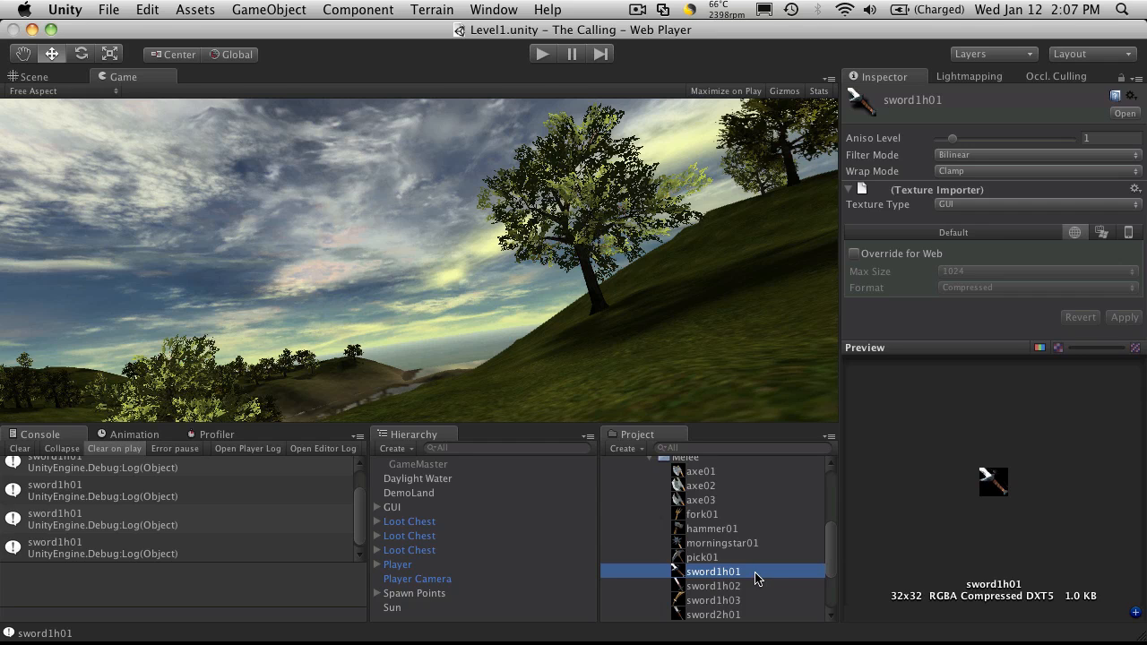
mouse_move(647, 469)
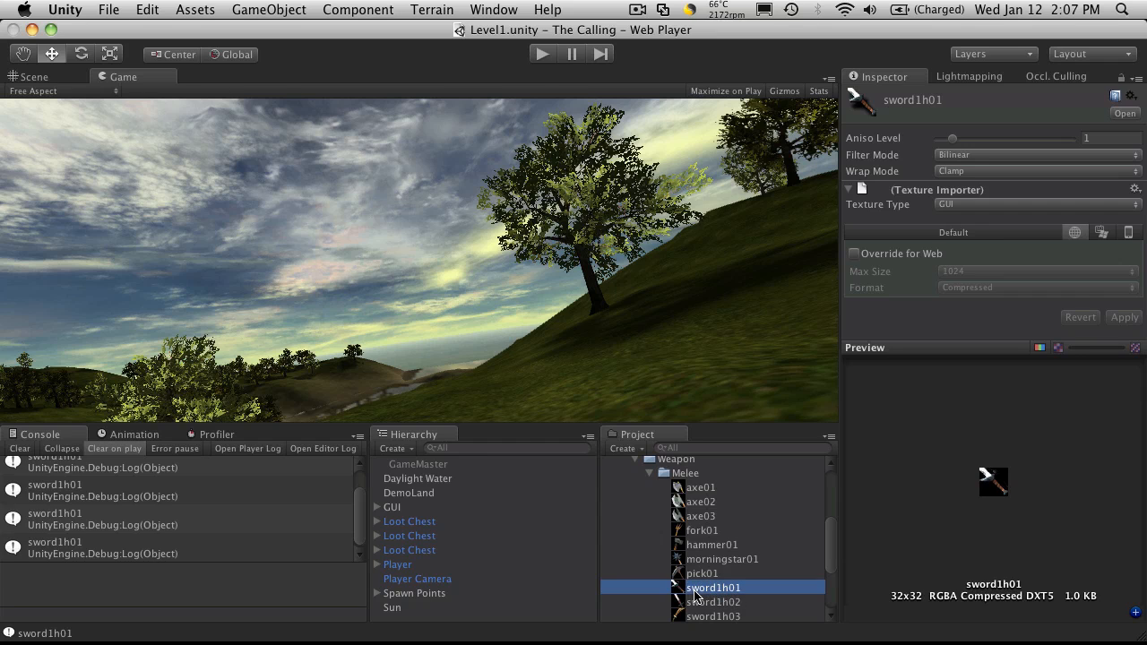
mouse_move(982, 503)
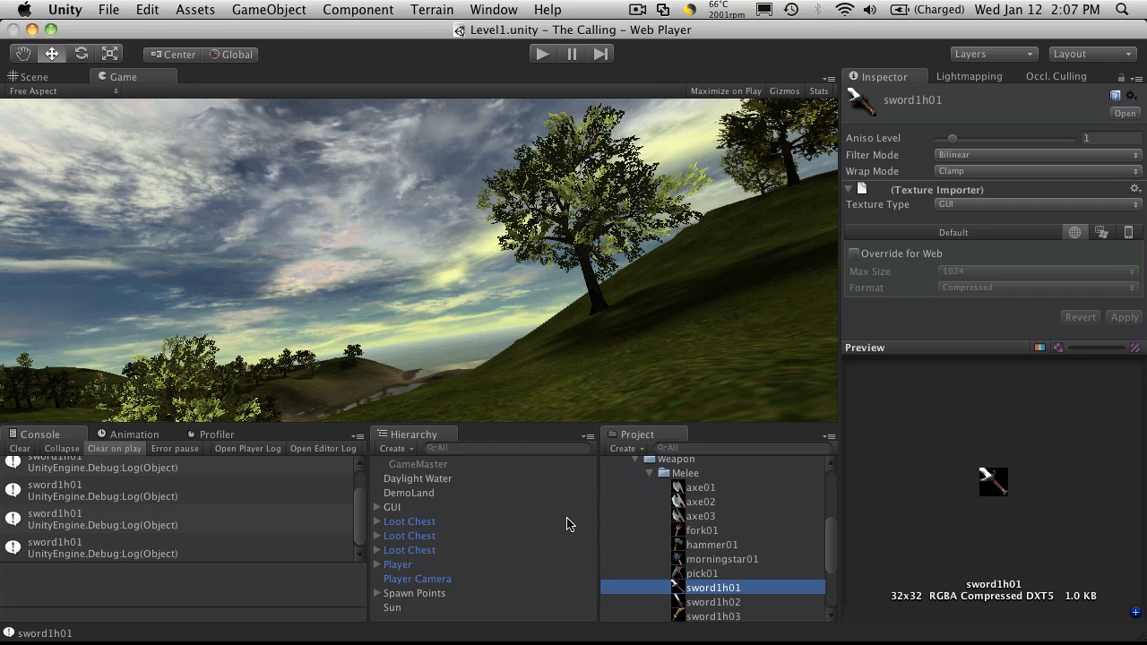
mouse_move(785, 602)
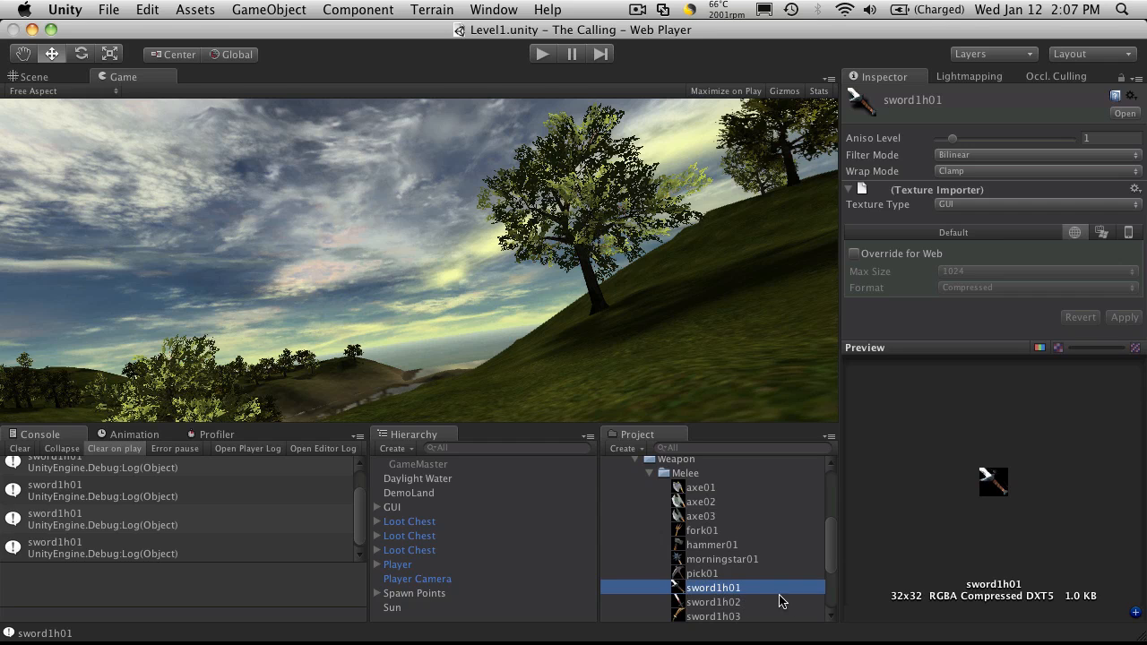
Reveal sword1h01.png in Finder and open it with Adobe Photoshop CS5
right_click(713, 588)
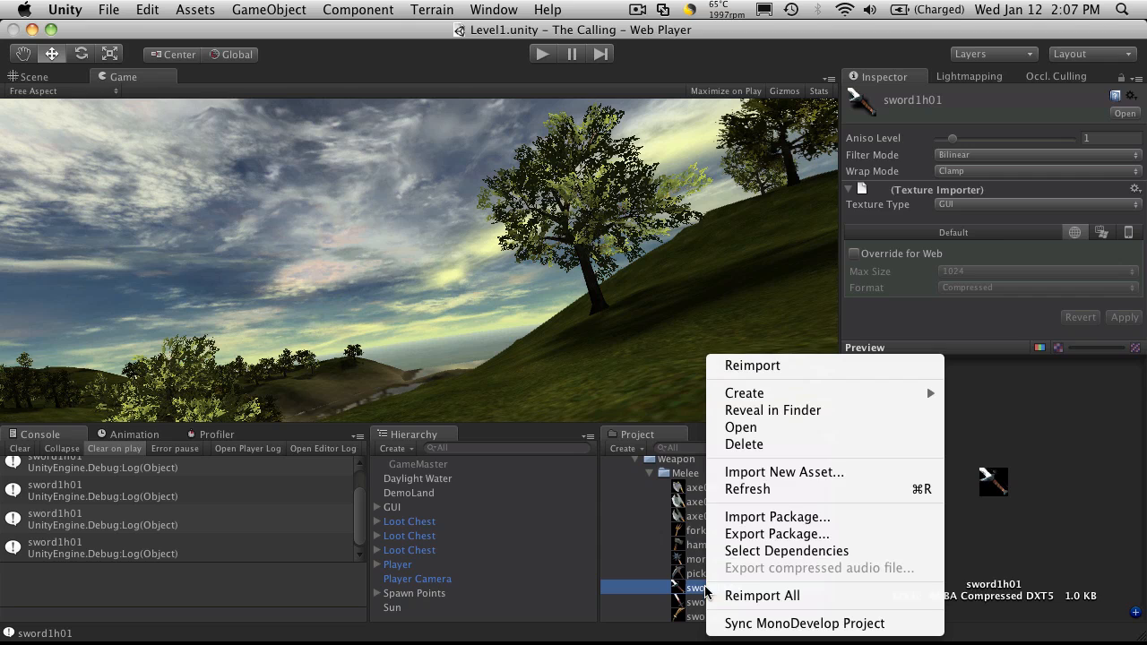
mouse_move(842, 409)
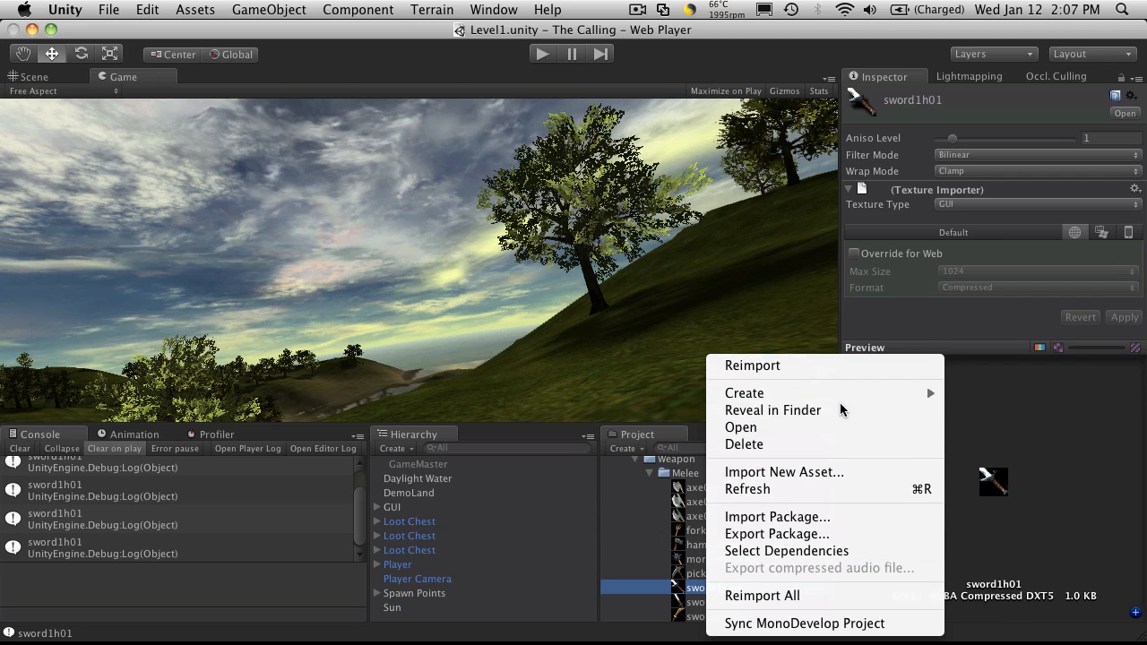
click(774, 410)
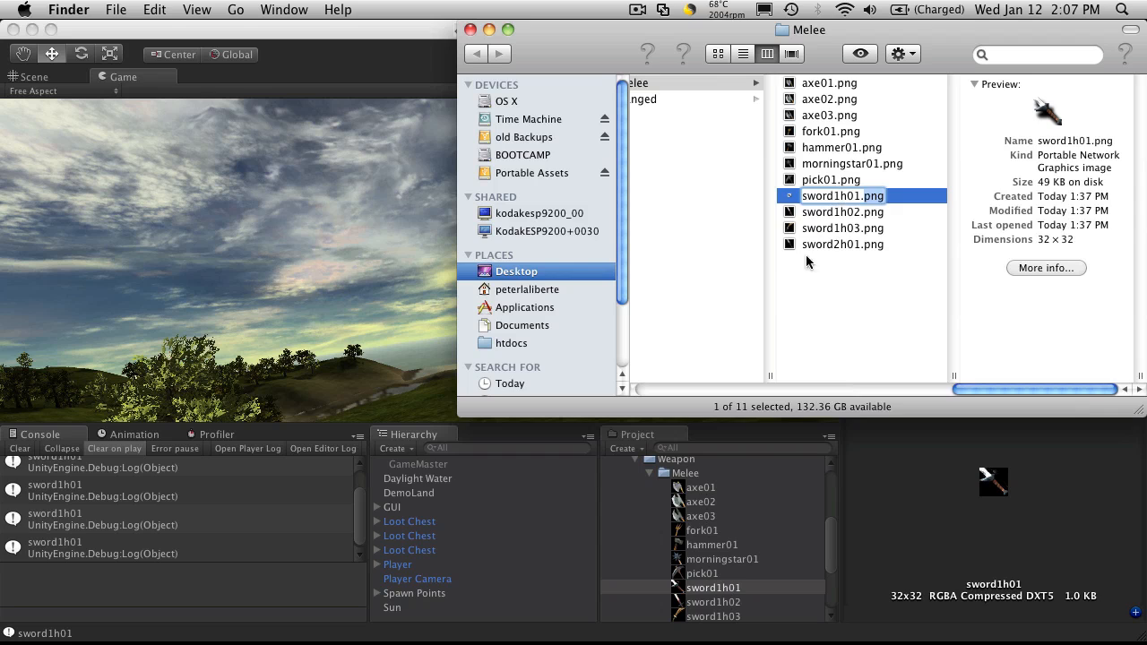
right_click(842, 195)
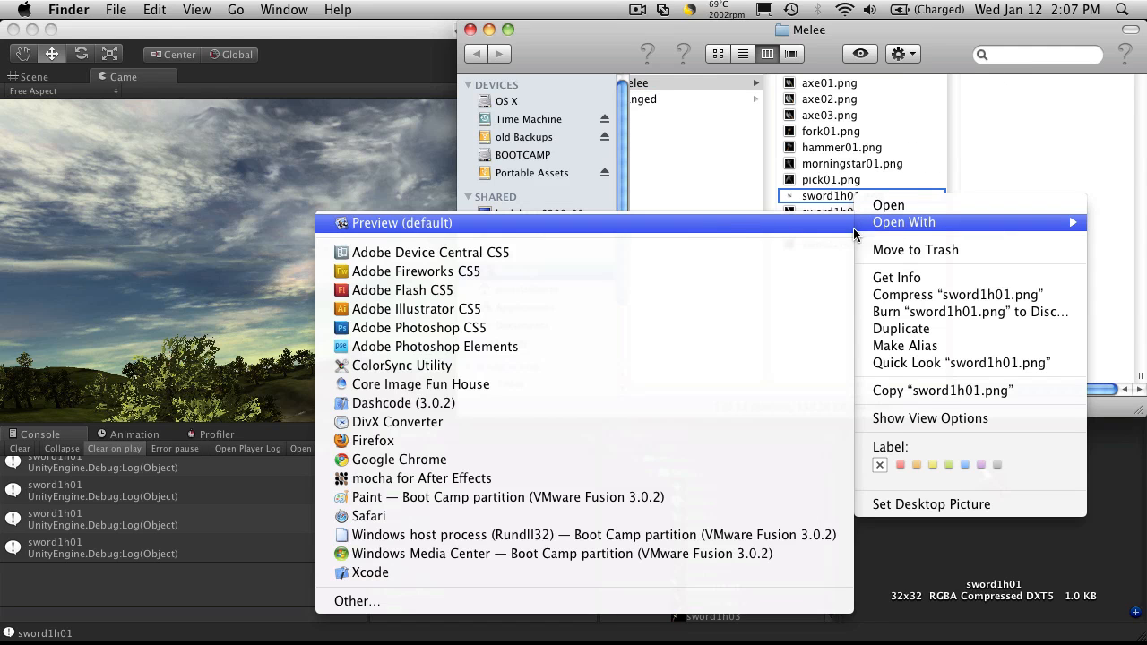
mouse_move(627, 333)
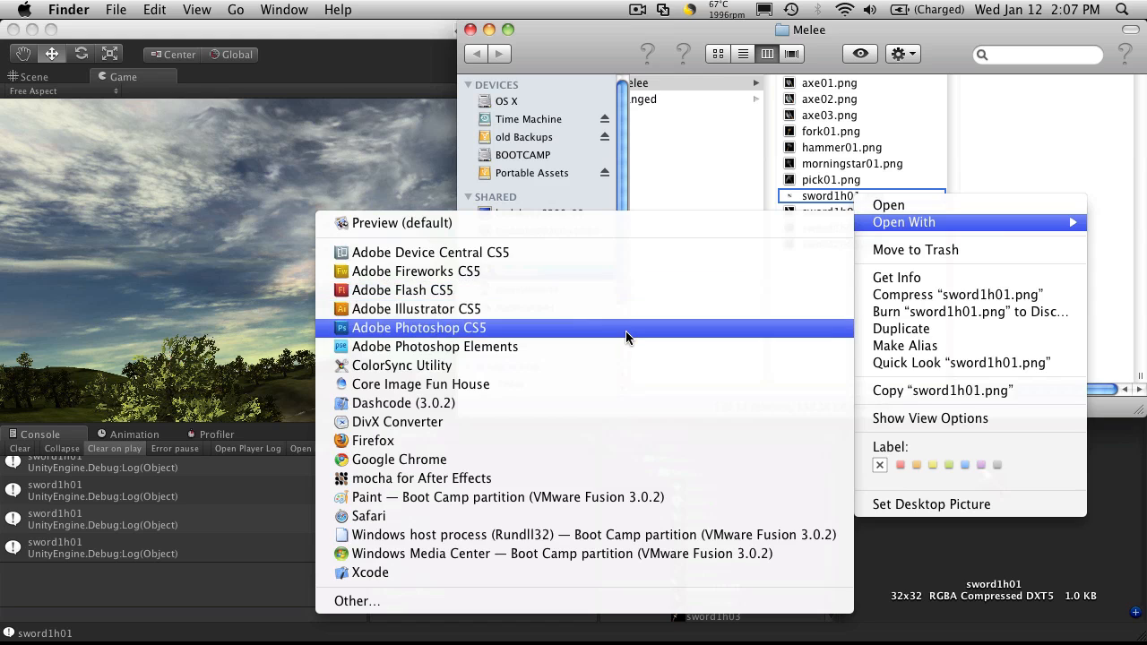
click(419, 328)
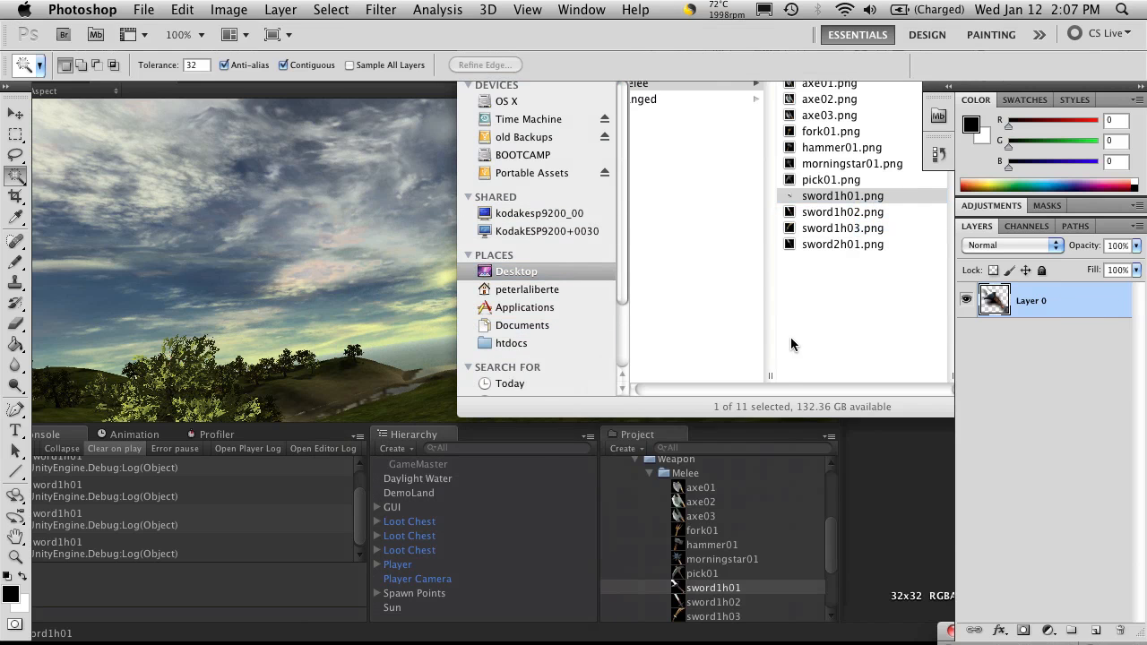
mouse_move(459, 190)
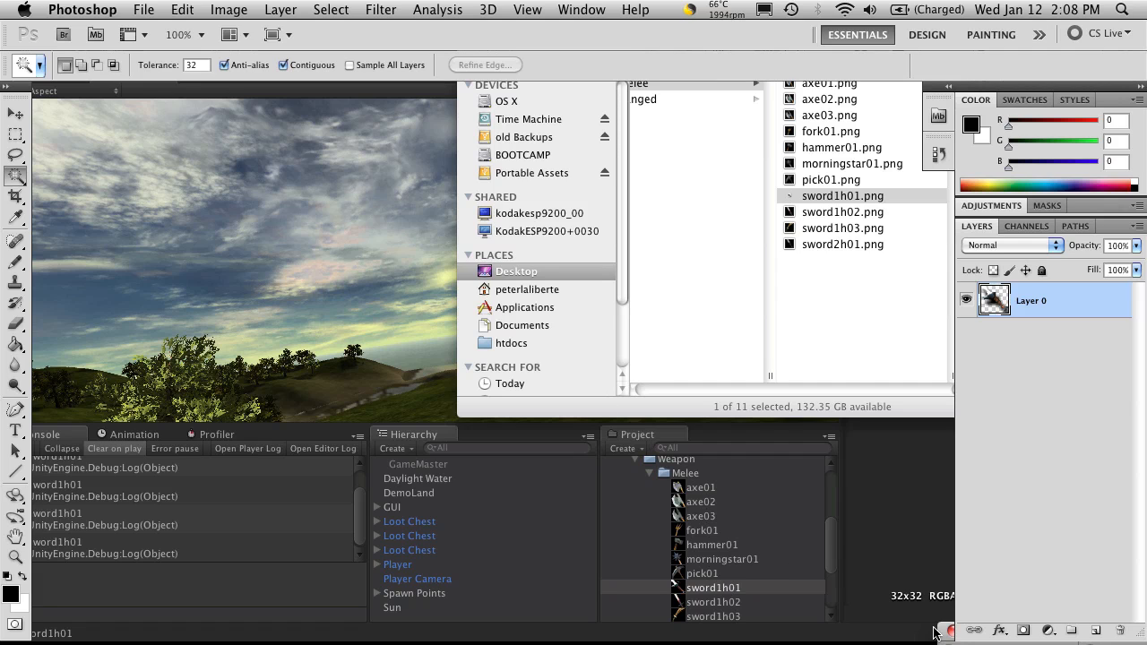
Zoom the sword1h01 image to 1600% to confirm its checkerboard transparency, then return to Unity
double_click(842, 195)
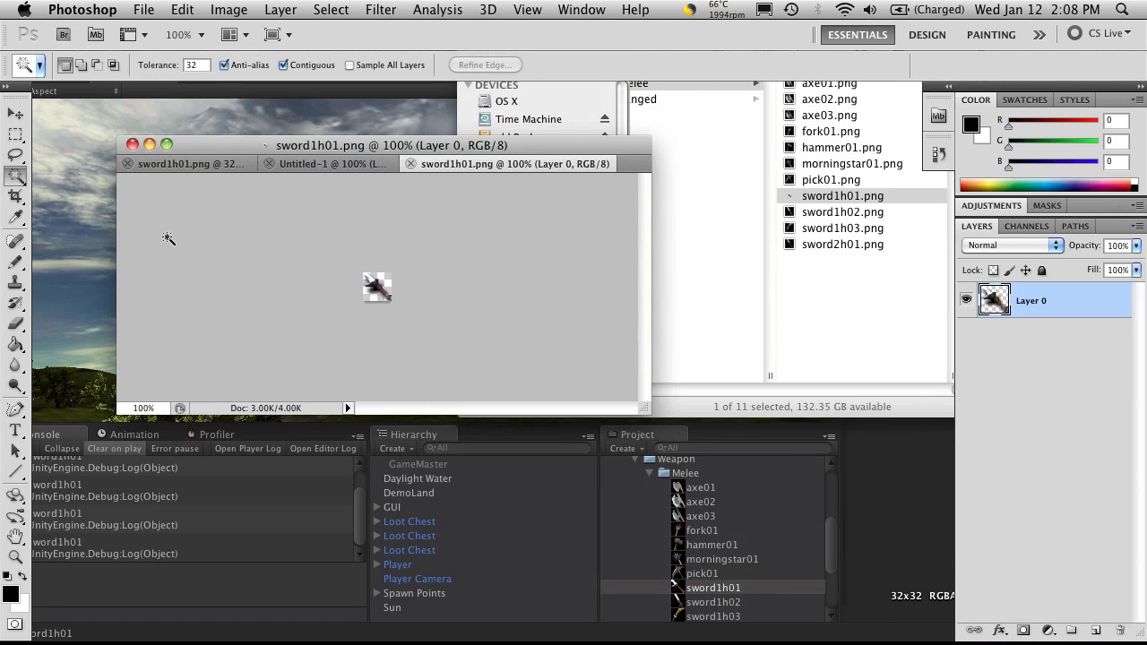
mouse_move(452, 301)
text(1600)
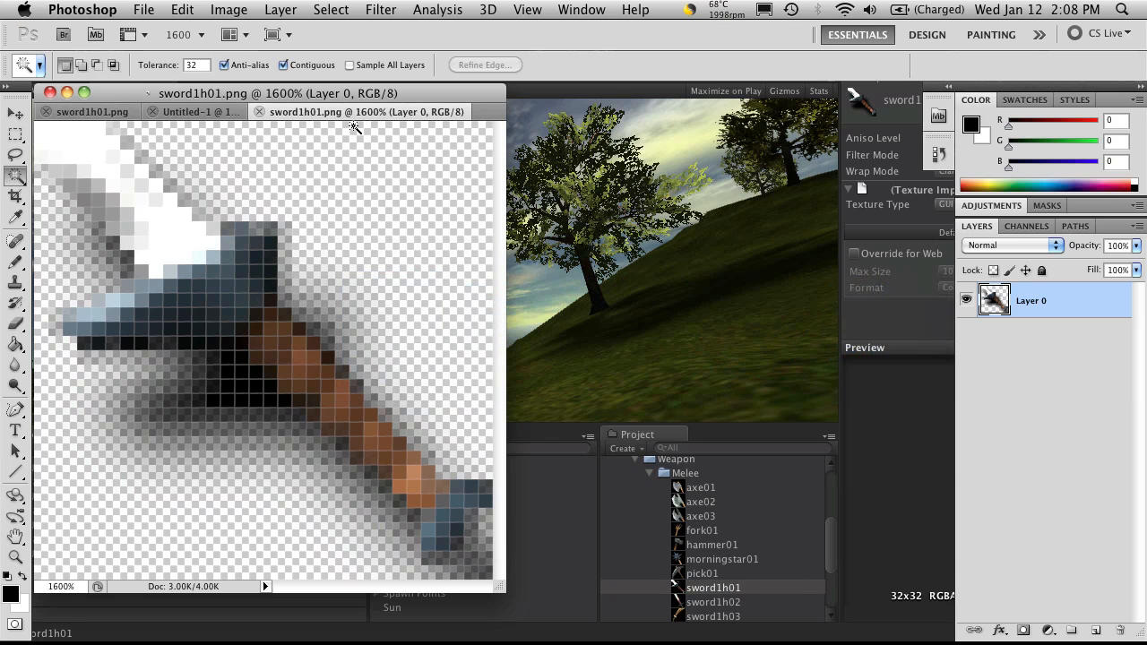
drag(287, 93, 421, 91)
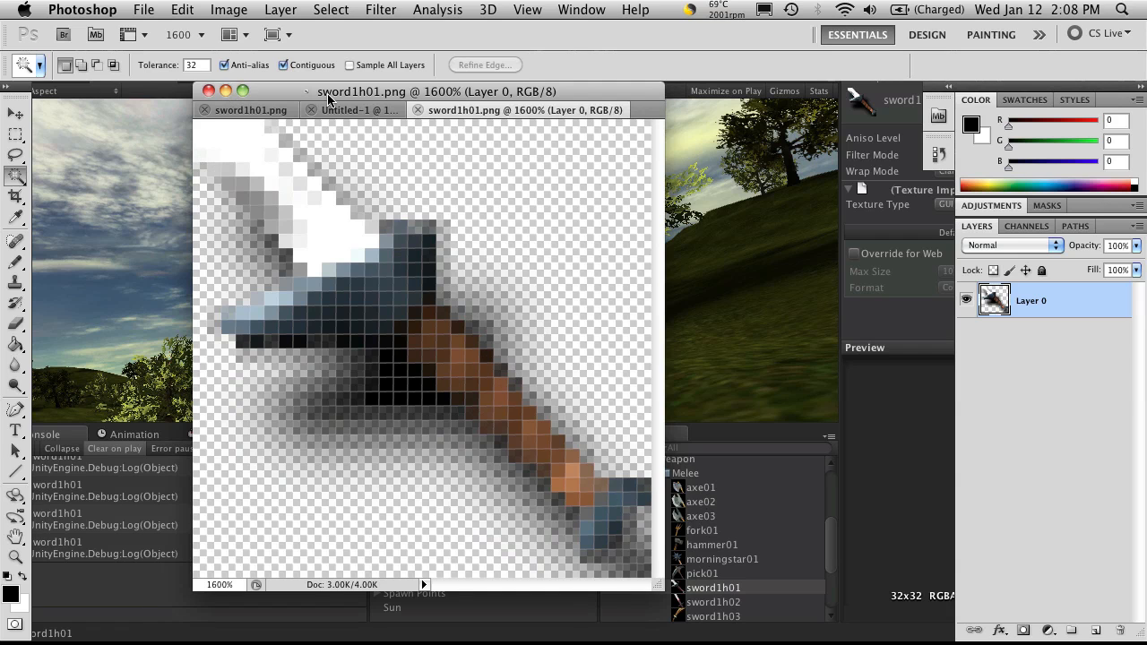
click(214, 87)
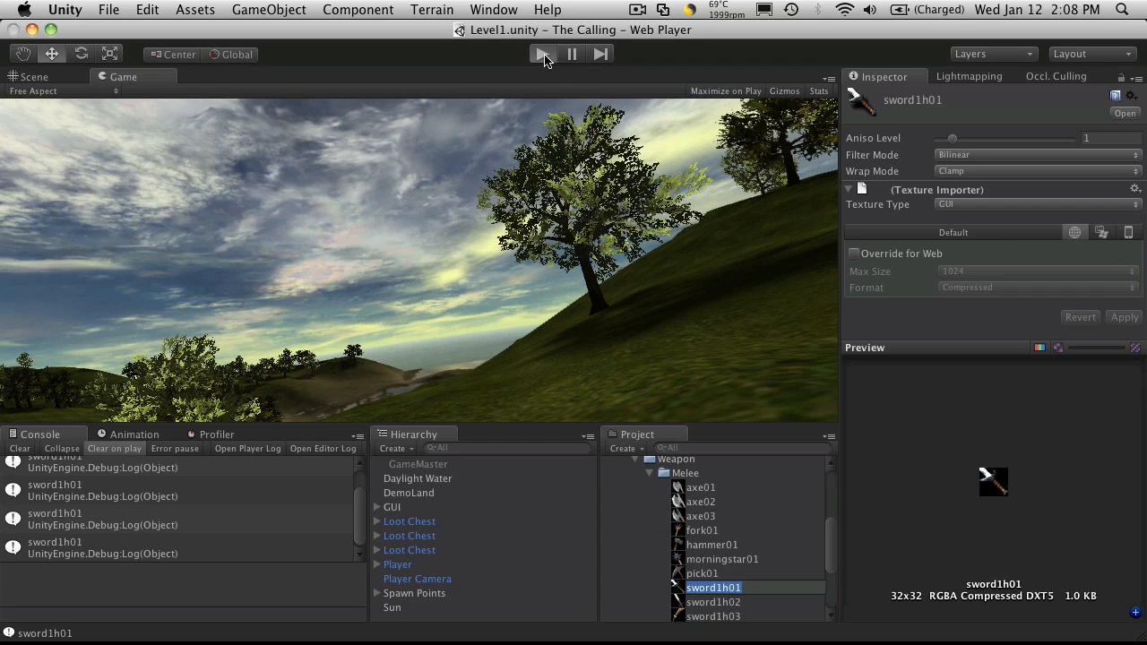
Start the game and open the chest beside the player so the Loot Window lists five swords
click(559, 55)
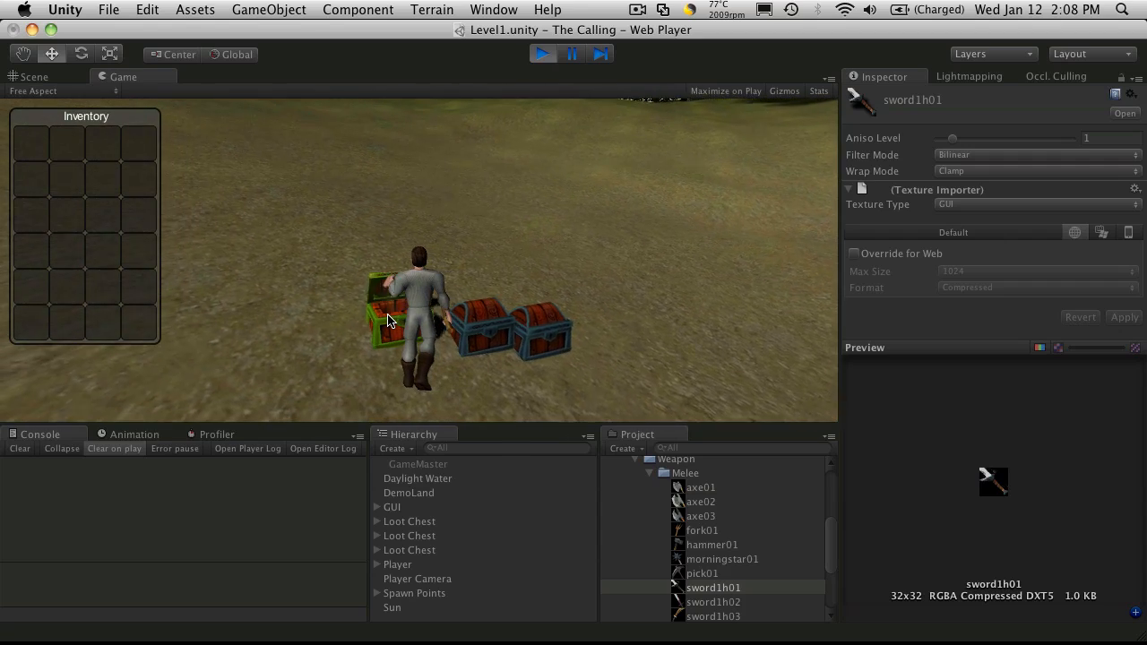
click(387, 308)
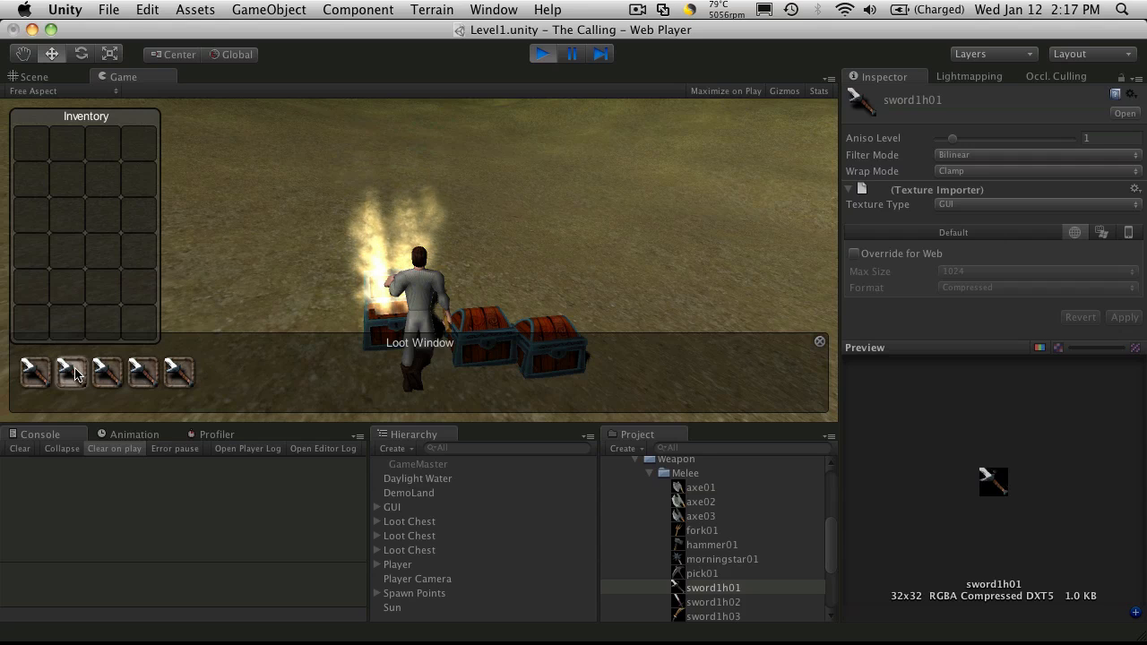
mouse_move(303, 380)
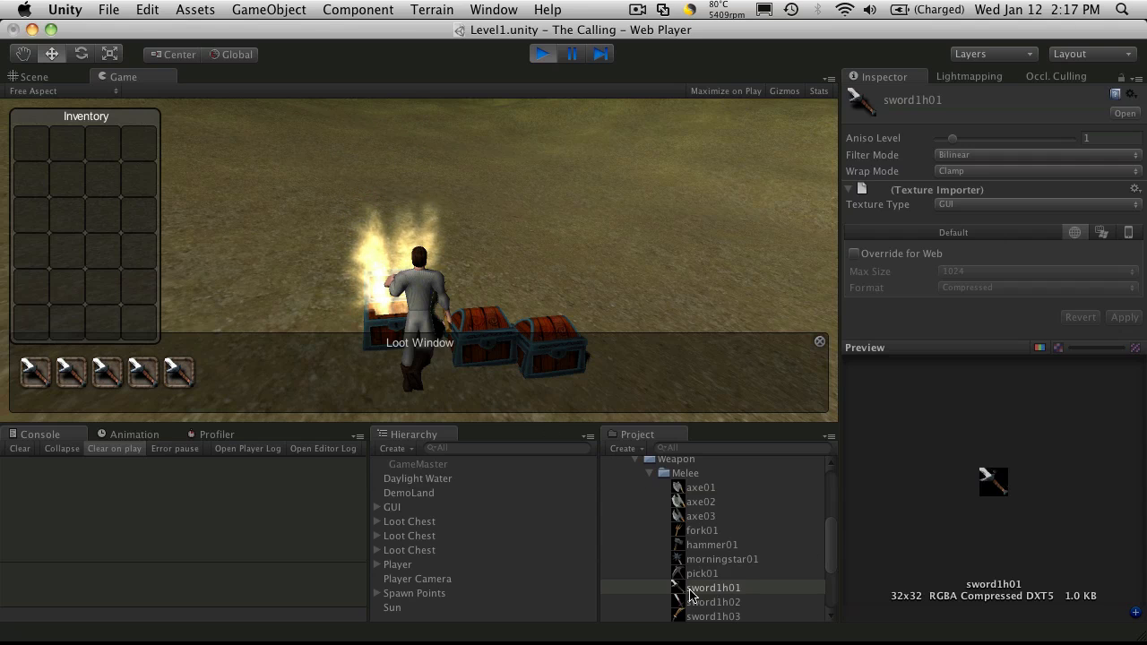
mouse_move(767, 493)
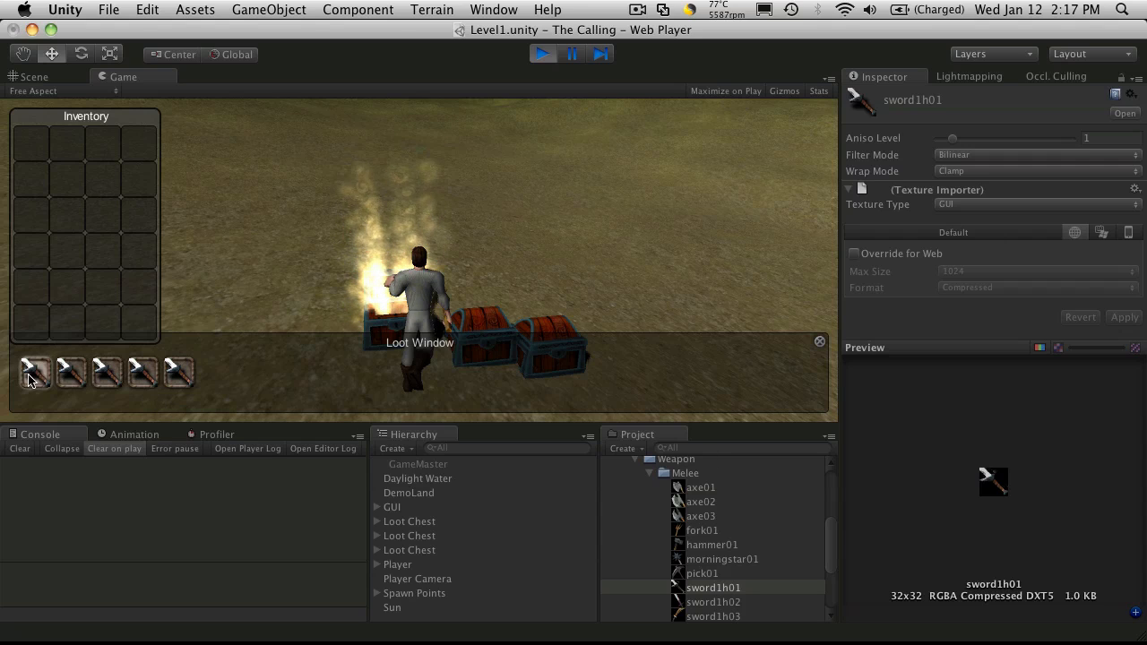
mouse_move(190, 383)
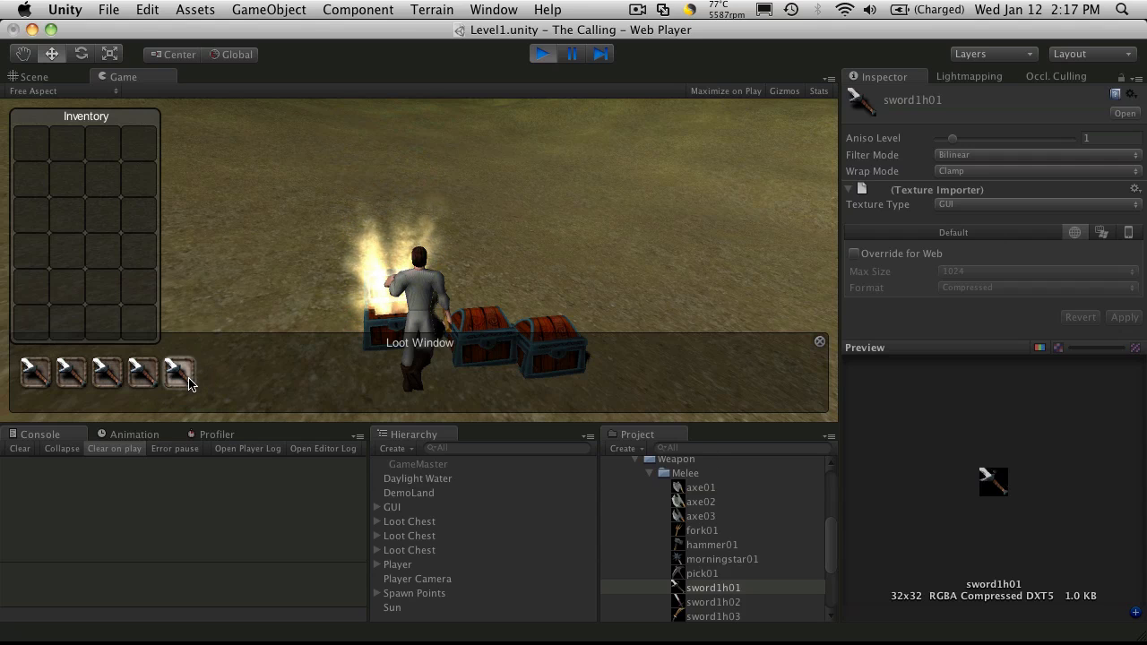
mouse_move(144, 369)
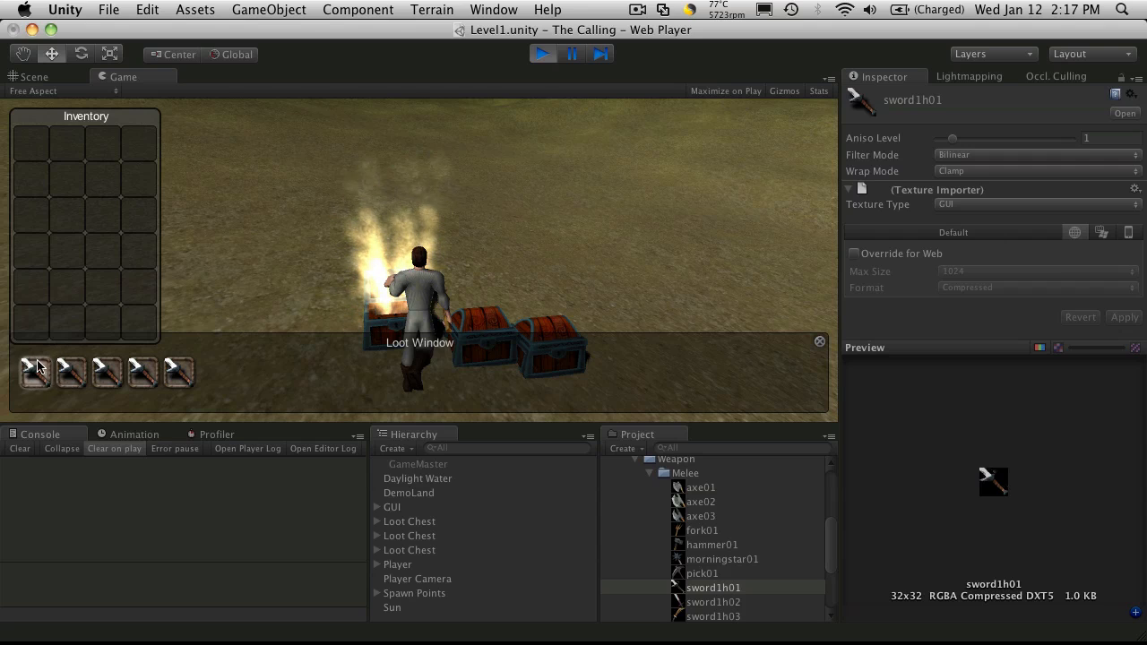
mouse_move(222, 365)
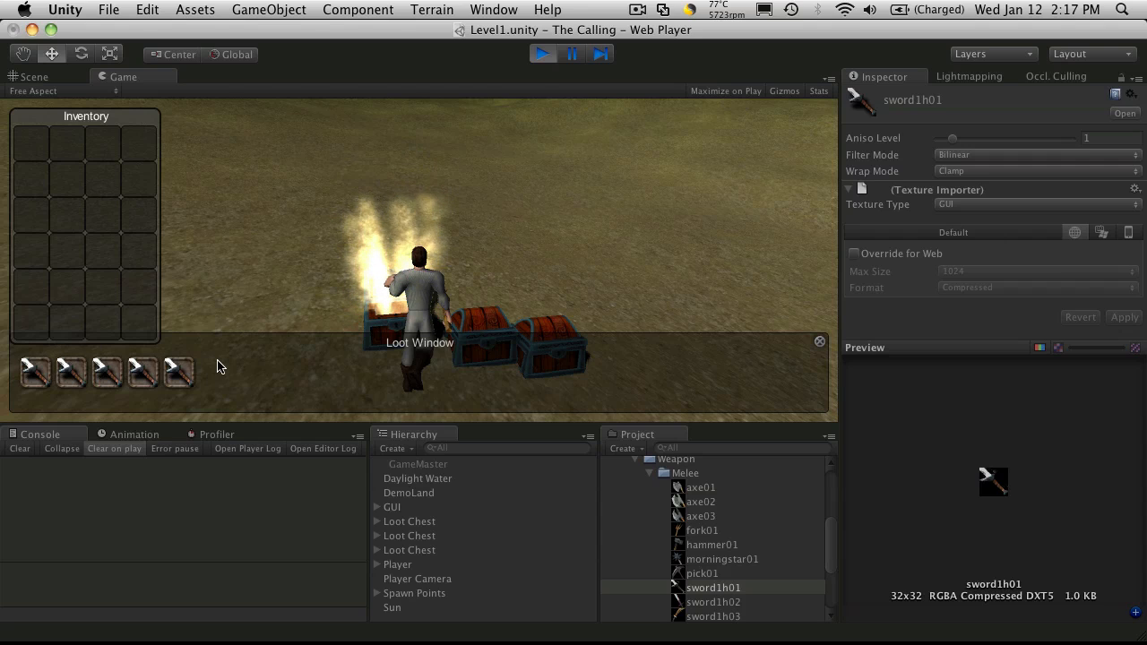